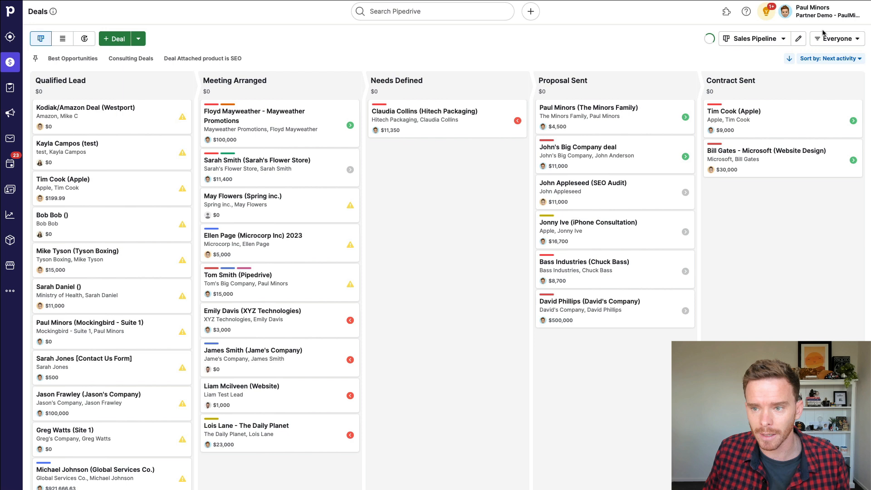
mouse_move(824, 20)
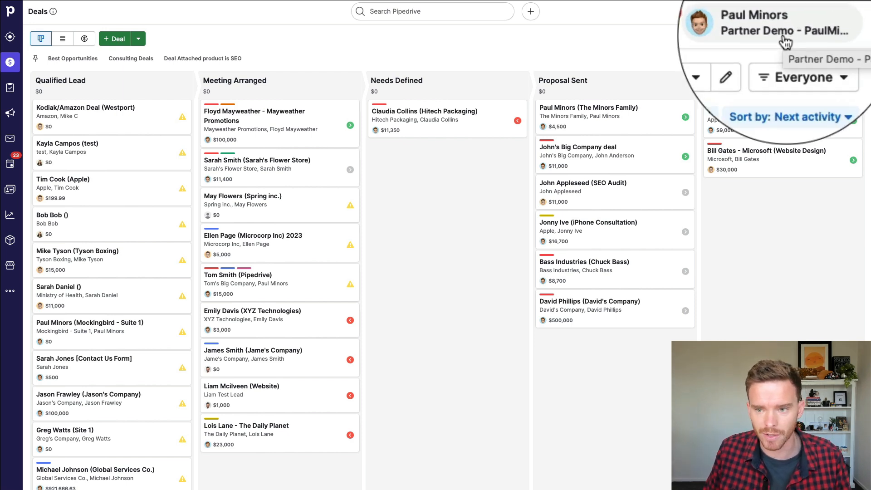
Step: Open the account menu from the profile name at the top right
left_click(789, 16)
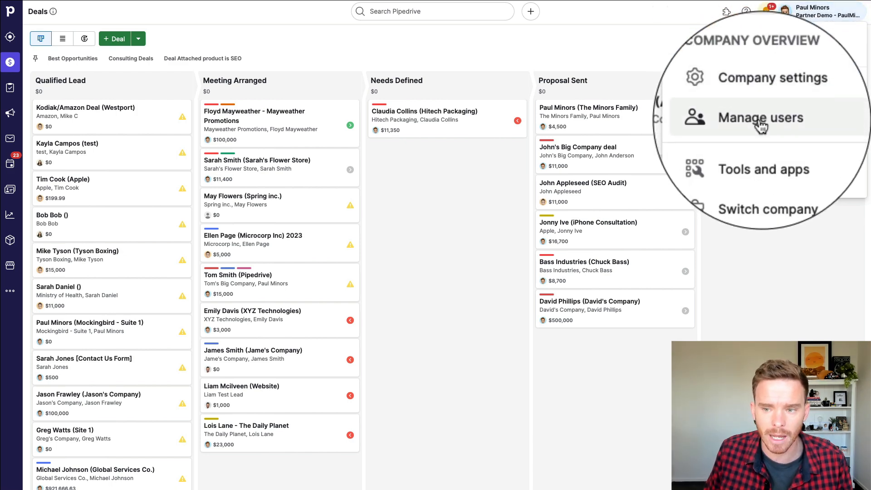
Step: Go to Manage users under Company overview to list the active users
left_click(757, 117)
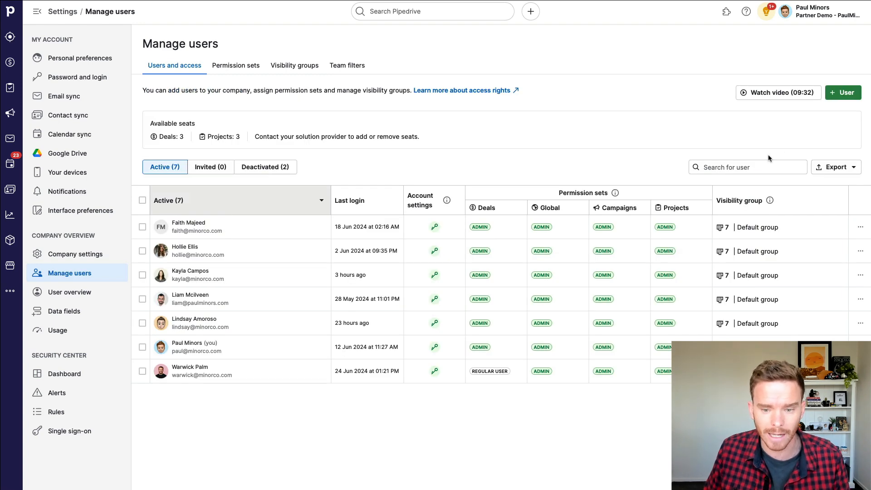
mouse_move(632, 180)
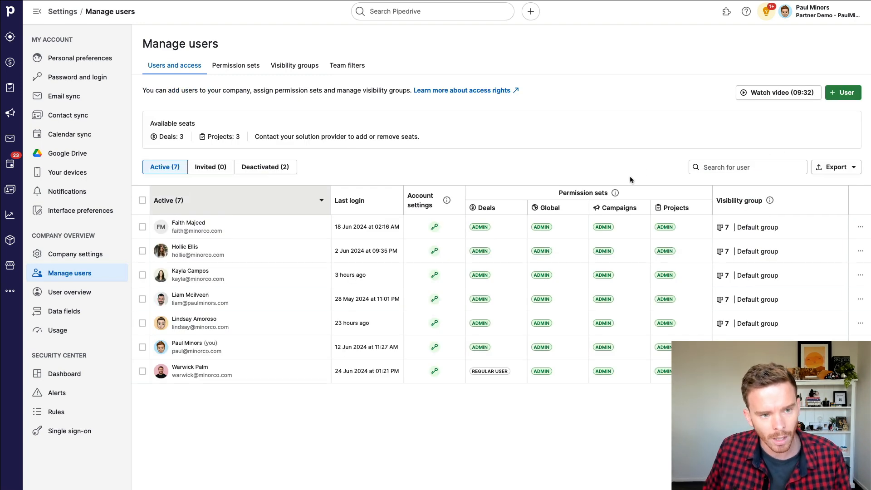
mouse_move(417, 254)
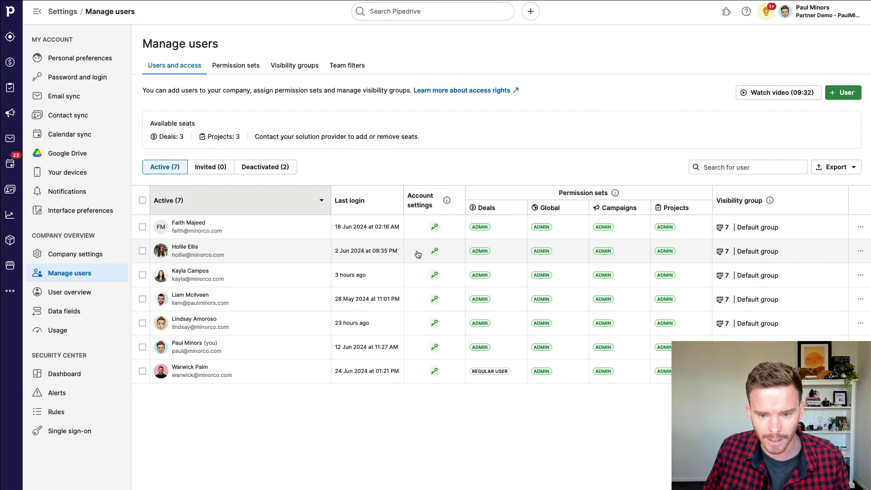
mouse_move(451, 385)
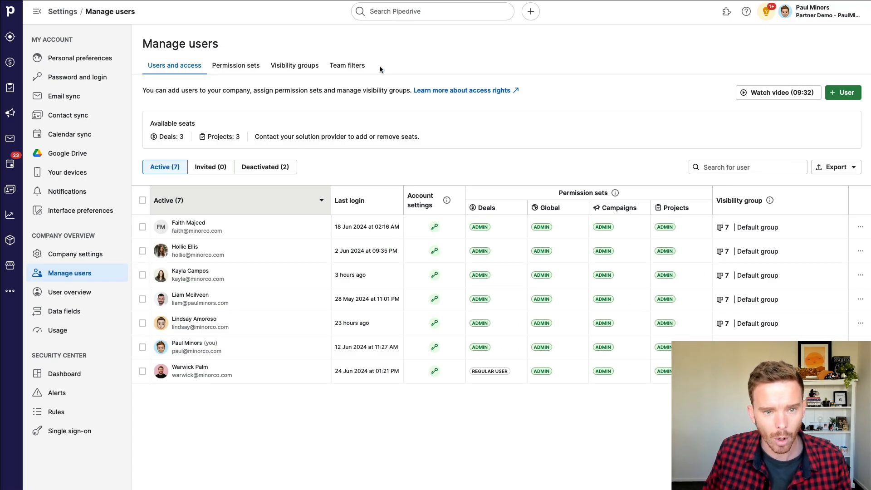
Step: Show the team filters and expand the Wellington Team's manager and three members
left_click(347, 65)
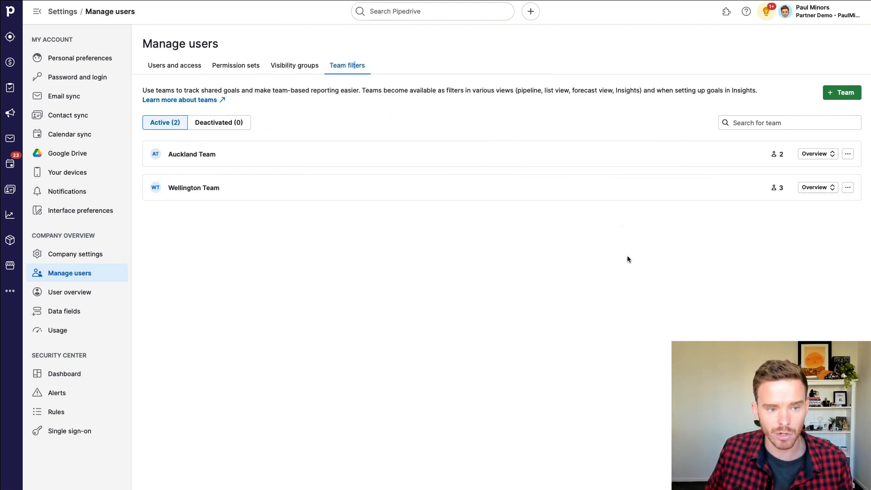
left_click(817, 153)
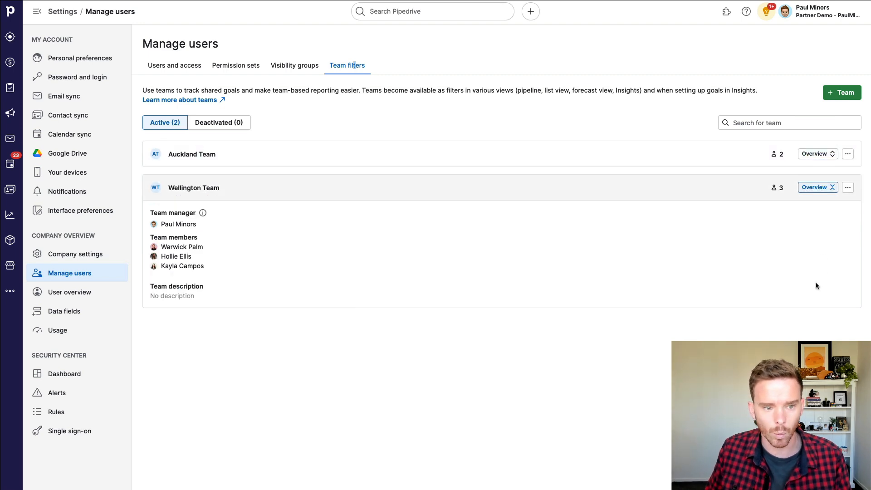
mouse_move(672, 282)
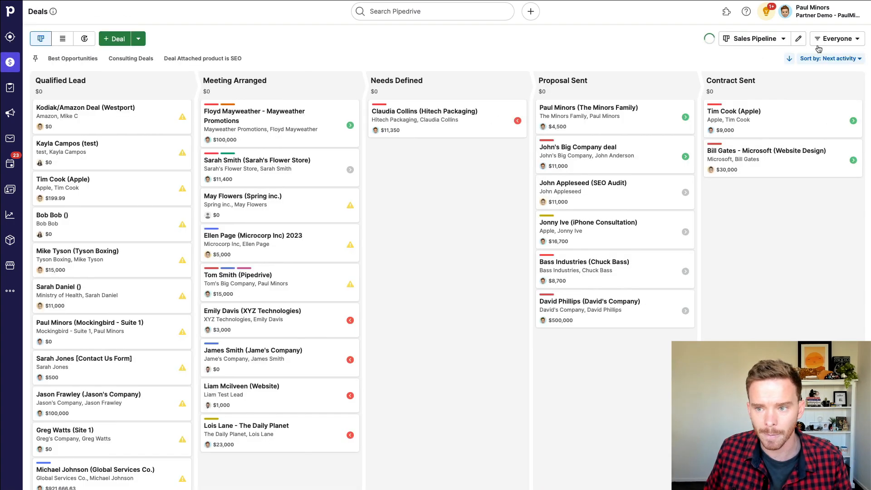
Step: Filter the pipeline to the Auckland Team's deals, then switch to the Insights Sales Dashboard
left_click(836, 38)
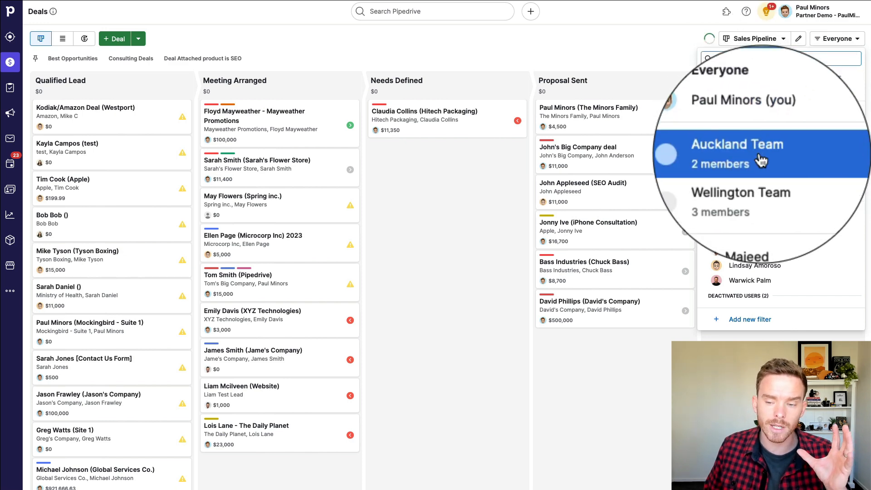
left_click(736, 152)
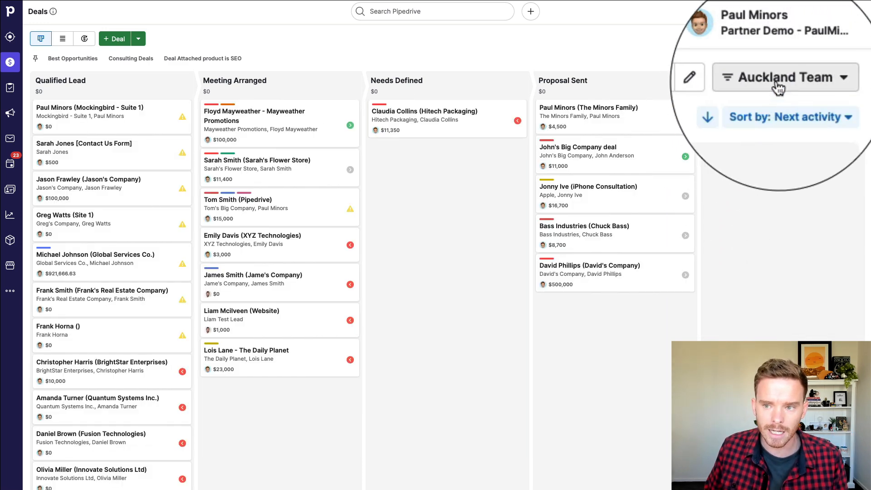
left_click(784, 77)
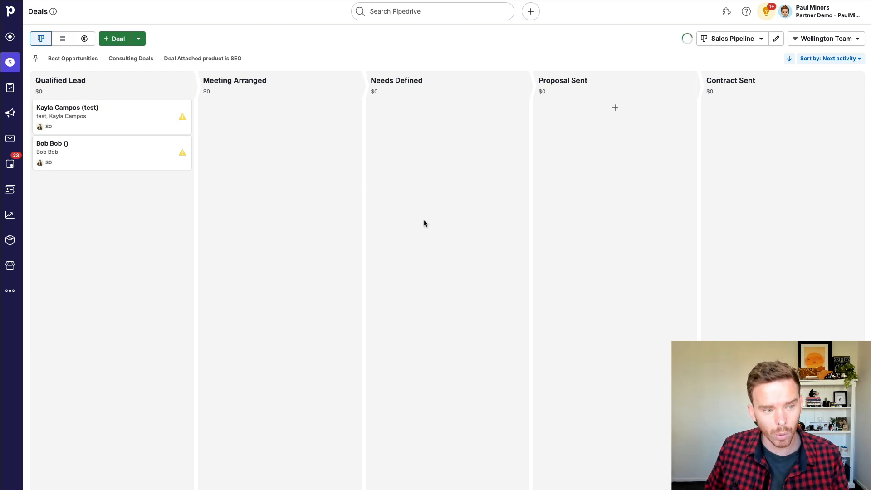
left_click(9, 214)
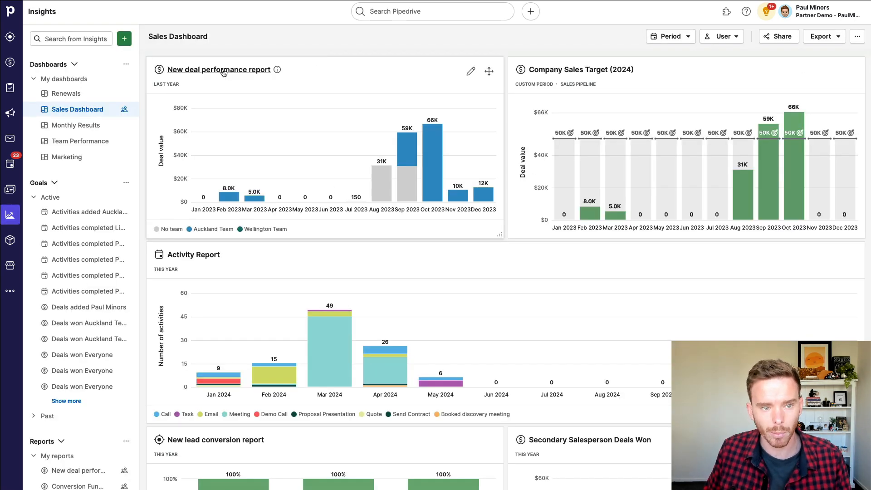
left_click(219, 69)
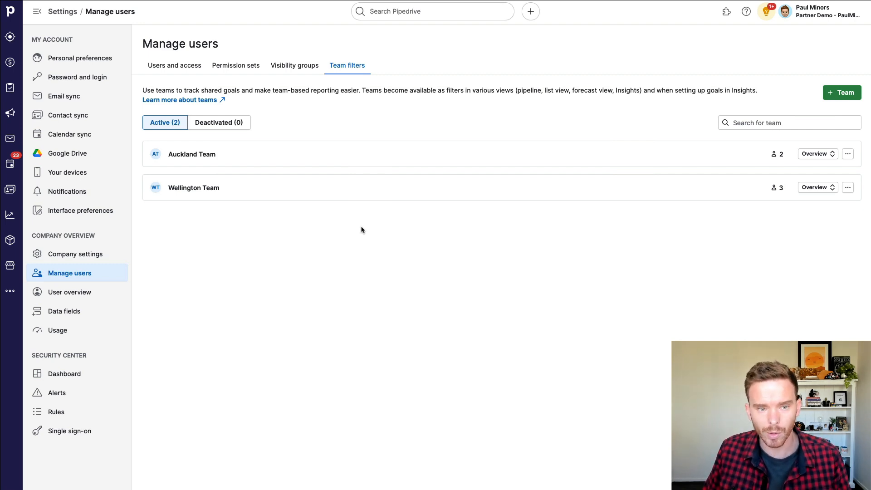
mouse_move(381, 170)
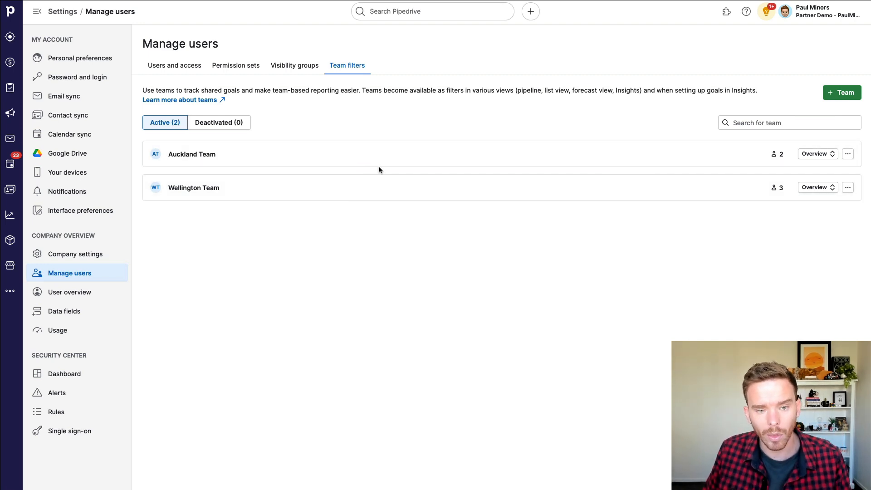
mouse_move(324, 169)
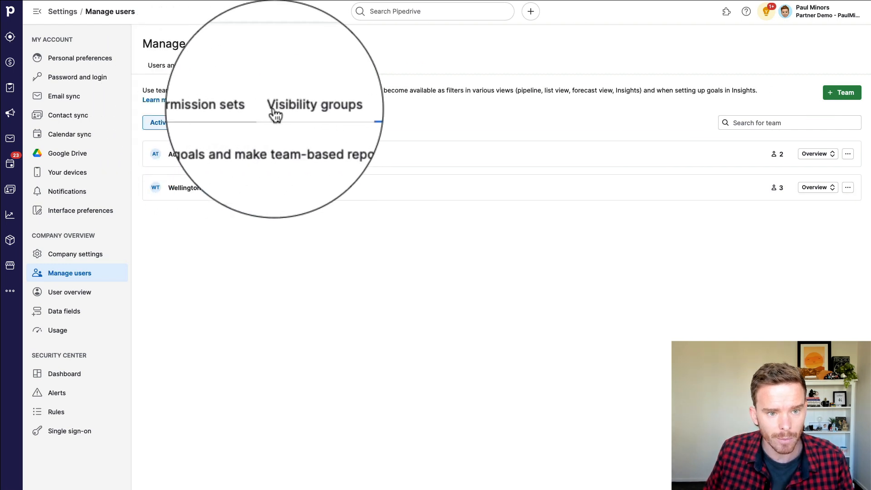
Step: Expand the Global features permission sets and review the Global admin set's permissions and users
left_click(235, 65)
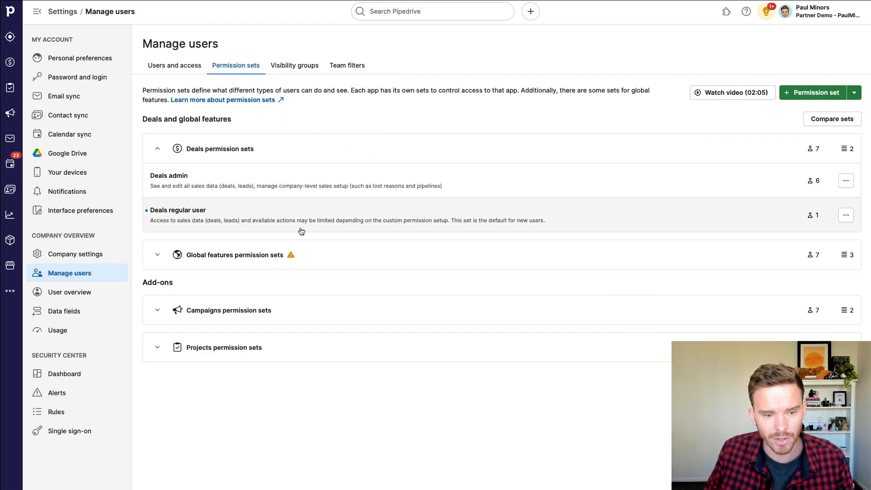
left_click(158, 254)
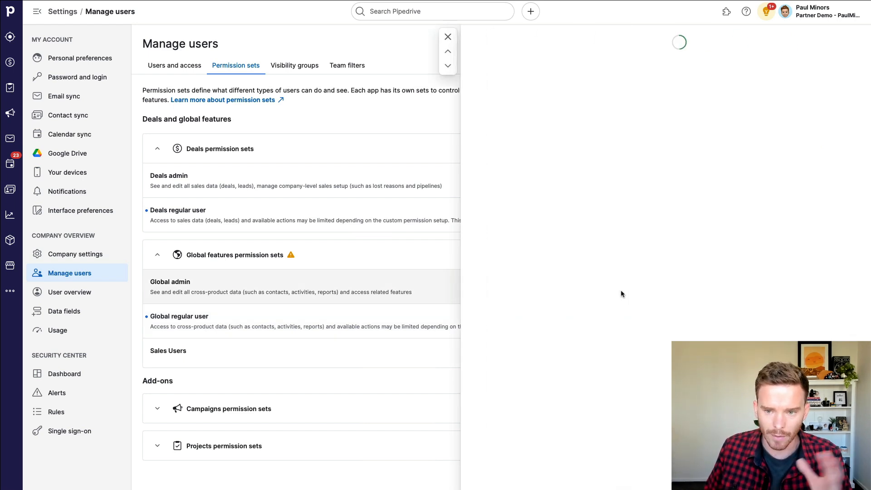
left_click(170, 281)
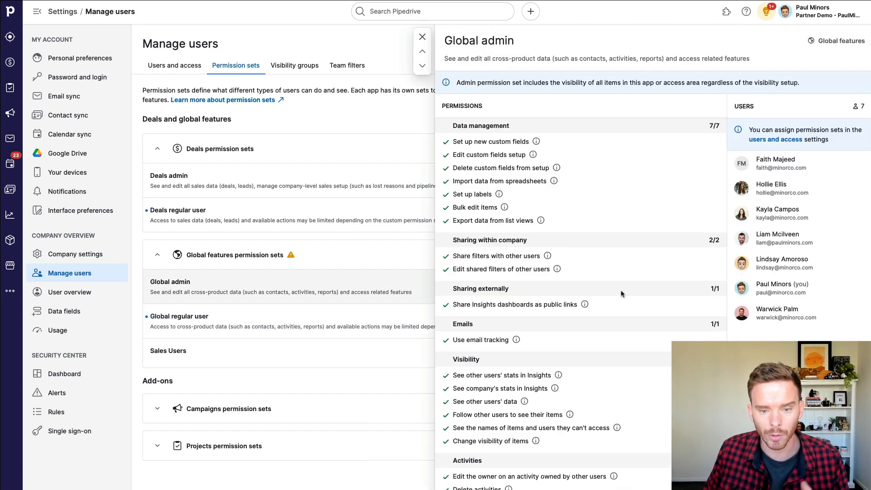
mouse_move(422, 36)
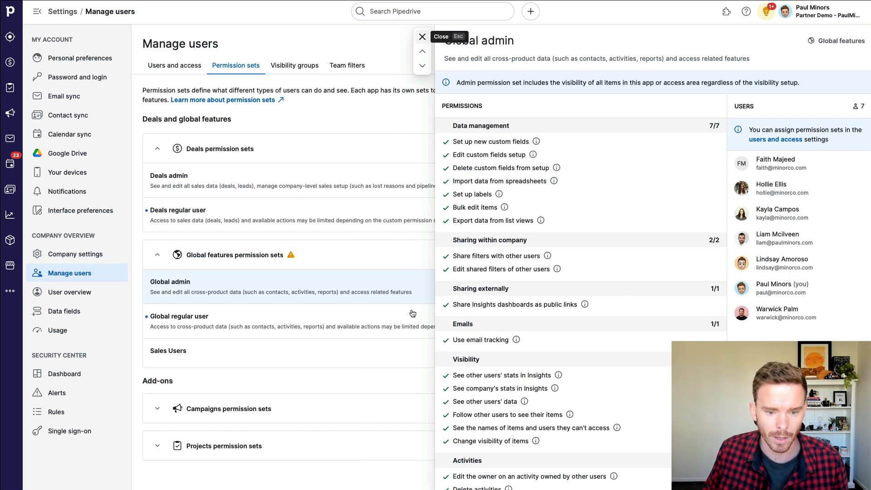
left_click(420, 36)
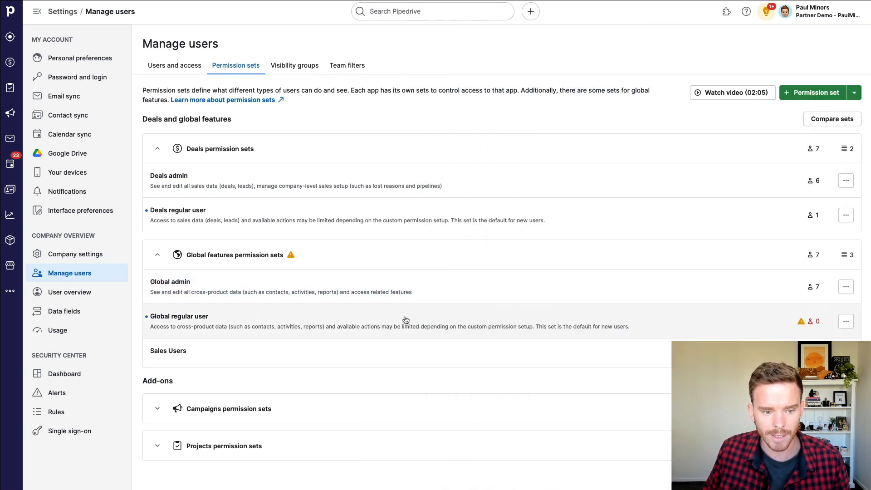
mouse_move(180, 67)
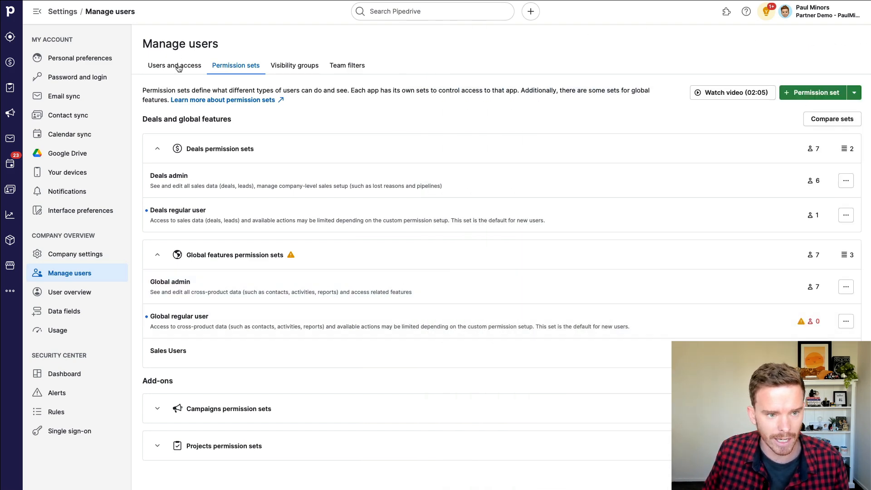
Step: Review the second user's Edit access panel on the Users and access list without changes
left_click(174, 66)
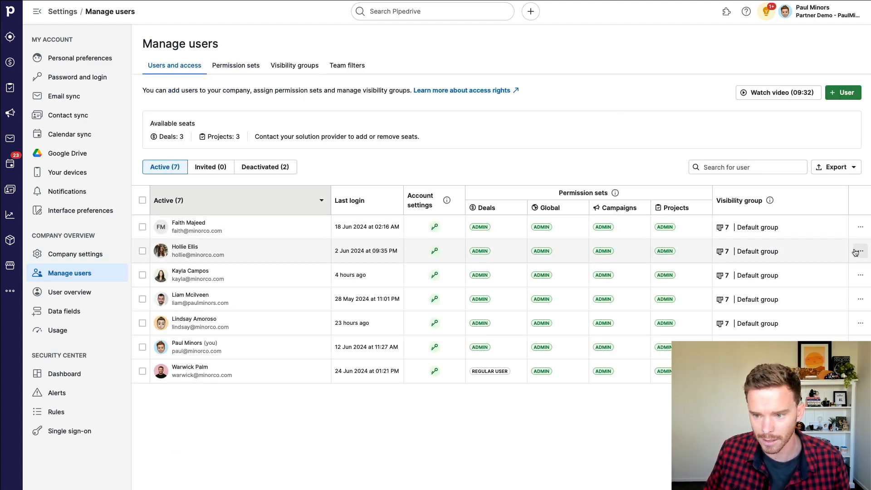
left_click(860, 251)
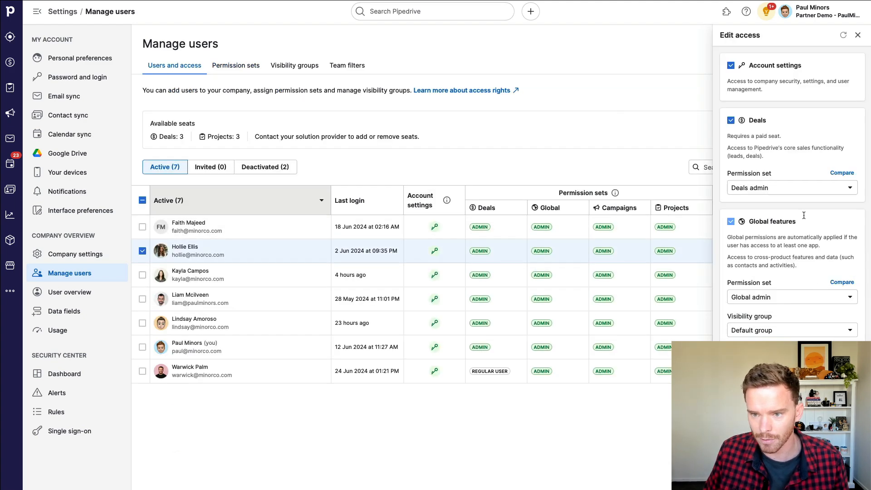
left_click(791, 187)
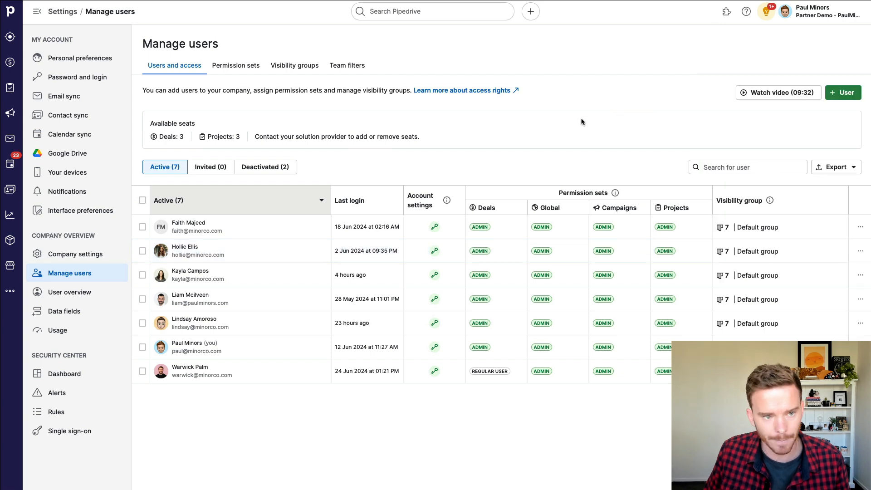
Step: Start editing the Global regular user permission set under Global features
left_click(236, 65)
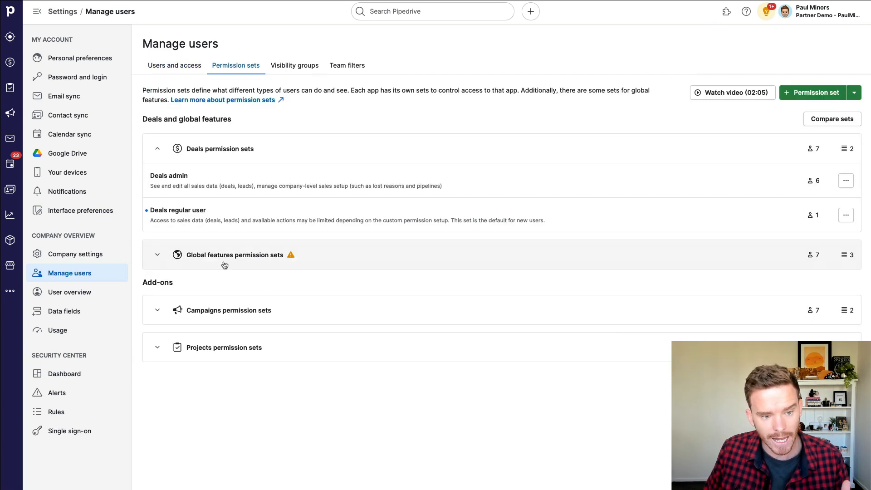
left_click(158, 254)
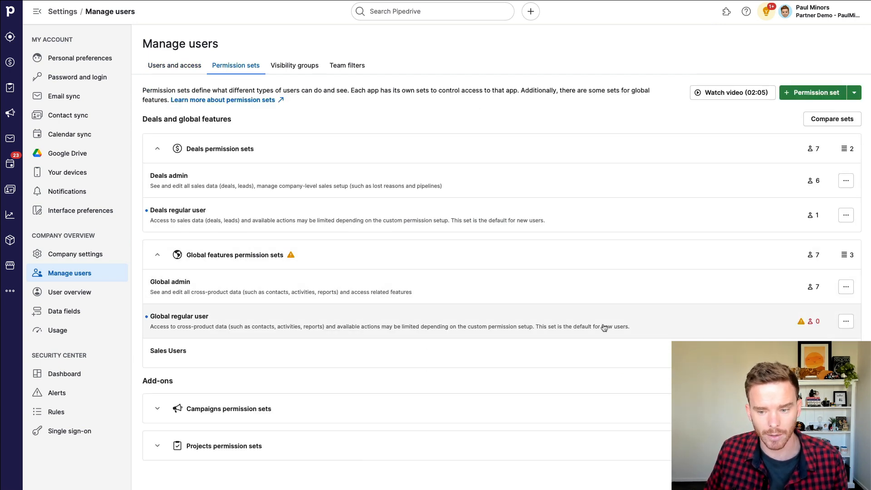
left_click(179, 316)
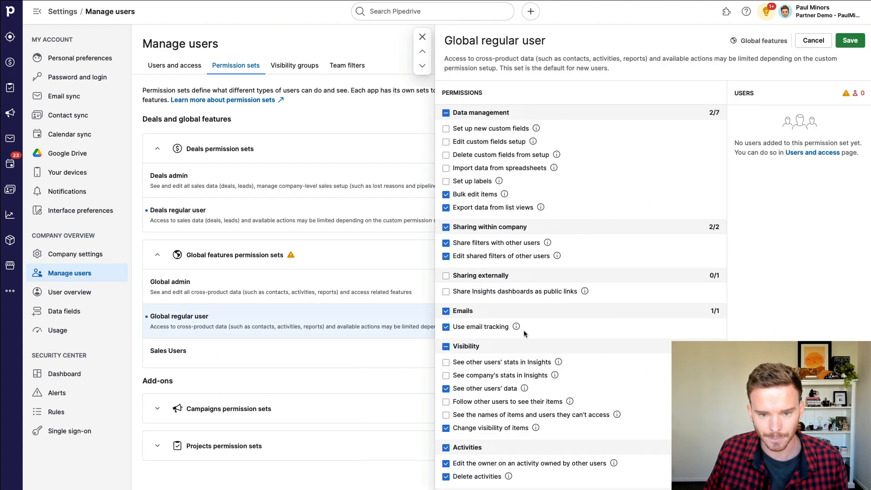
mouse_move(583, 205)
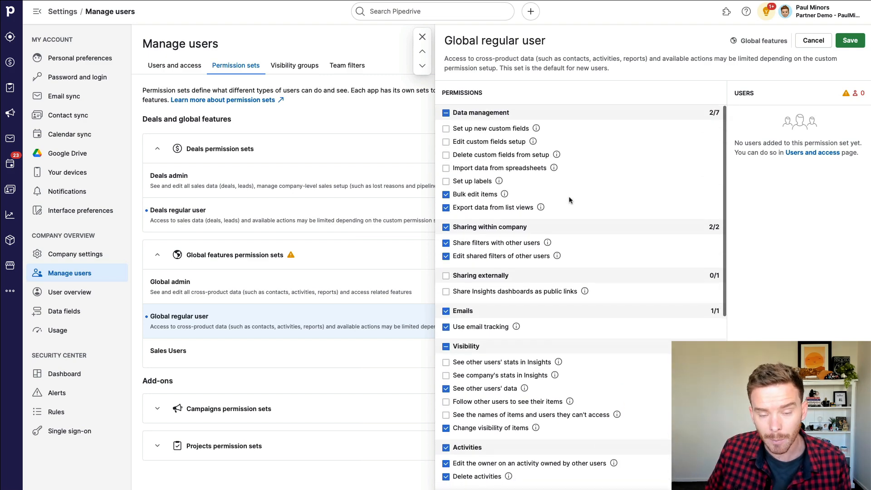
mouse_move(564, 198)
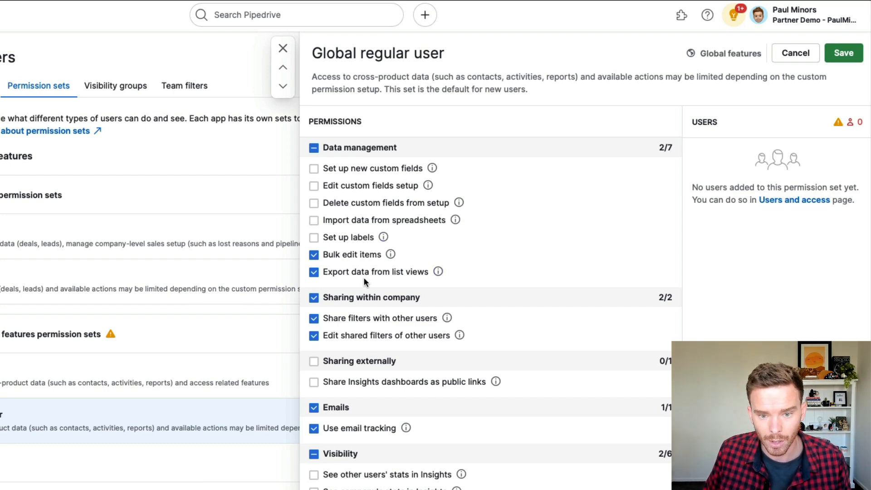
Step: Disallow 'Export data from list views' for Global regular users and save the set
left_click(313, 273)
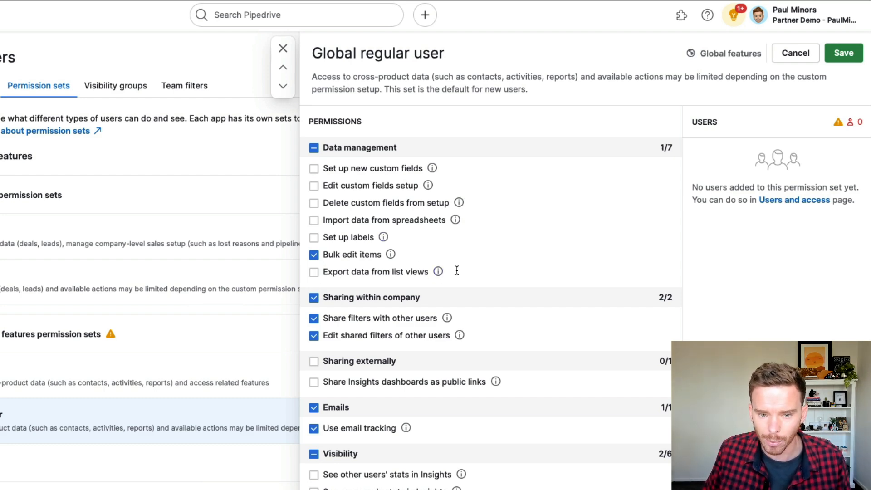
scroll("down", 3)
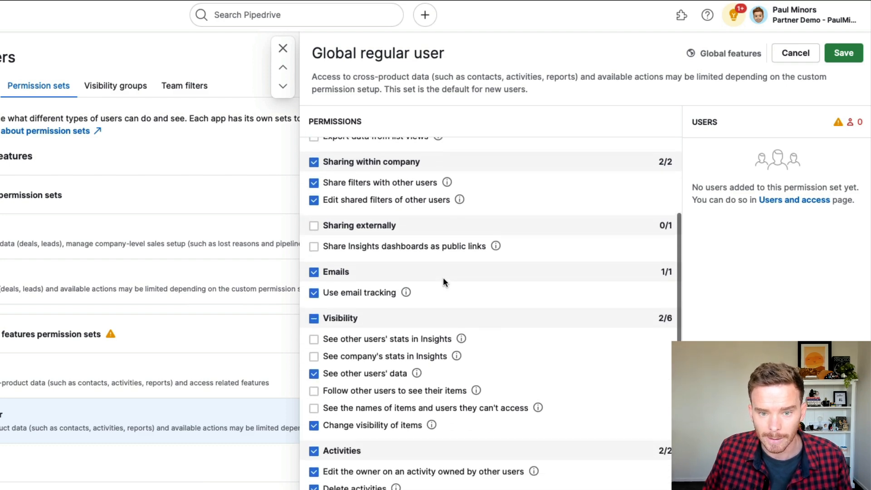
scroll("down", 3)
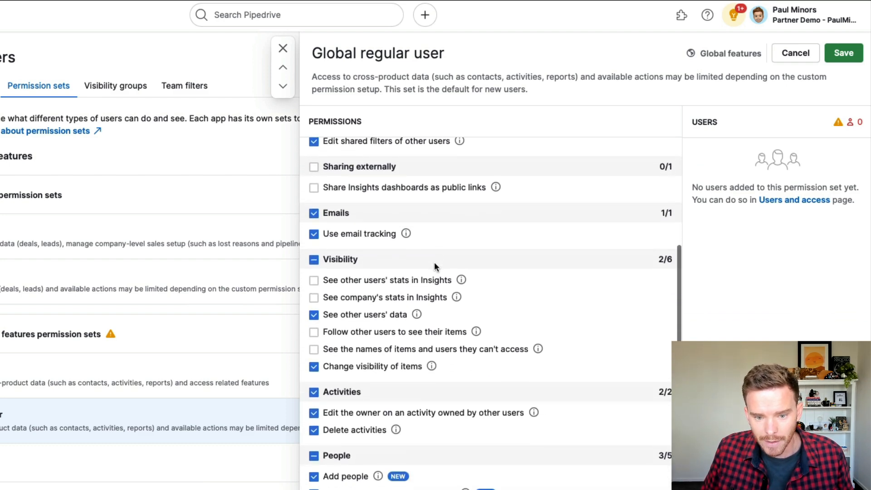
scroll("down", 3)
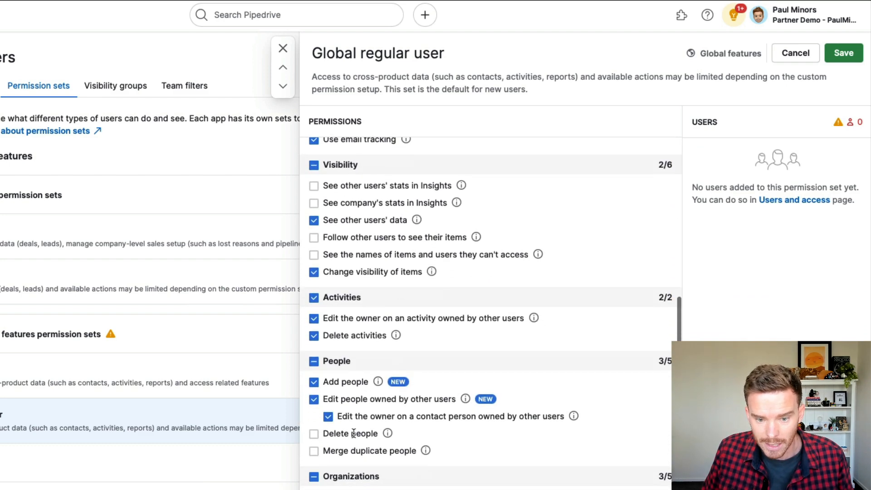
scroll("down", 3)
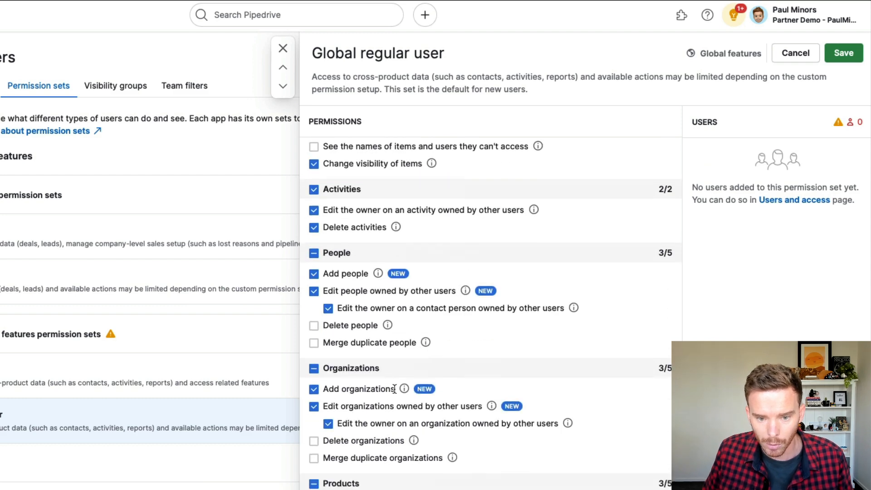
scroll("down", 3)
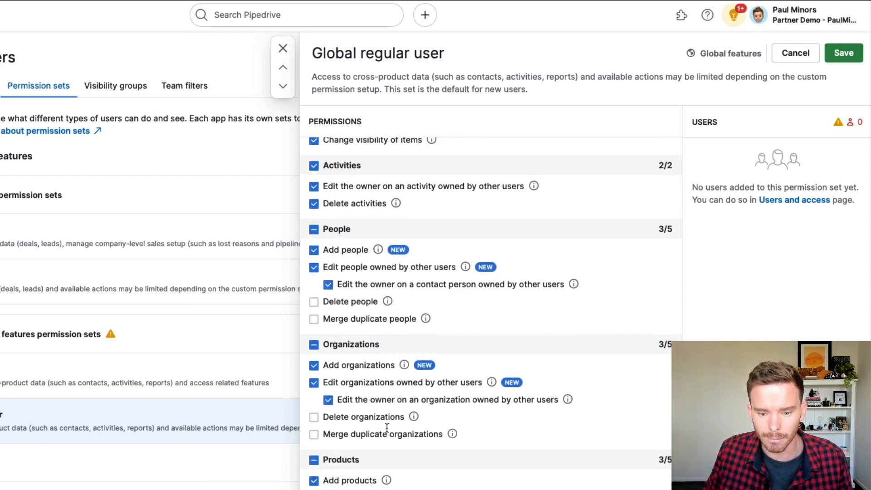
scroll("down", 3)
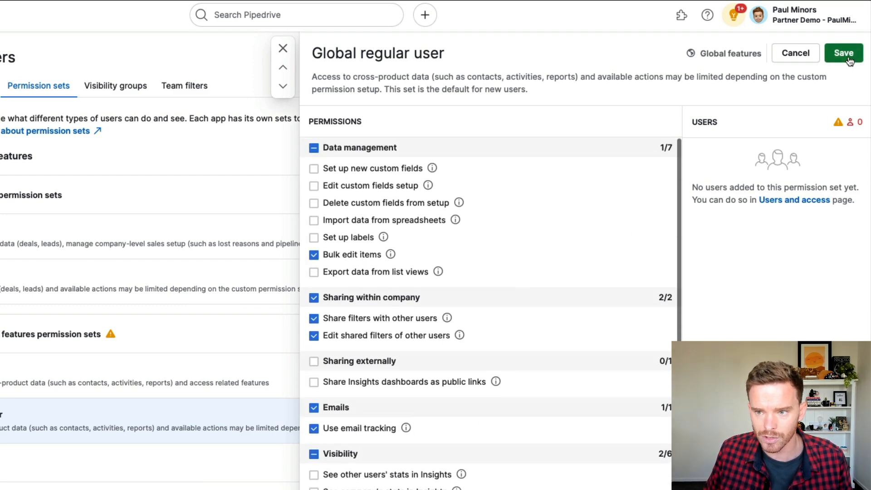
left_click(844, 52)
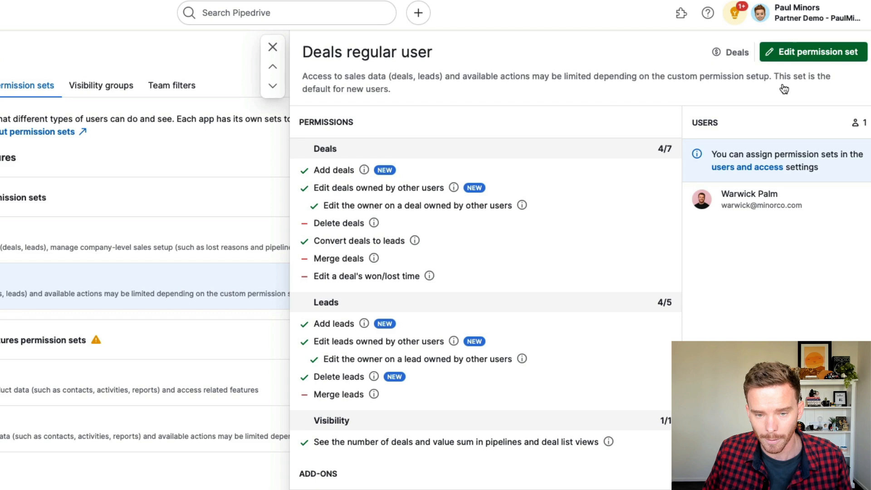
Step: Review the Deals regular user permission set in edit mode and close it unchanged
left_click(811, 51)
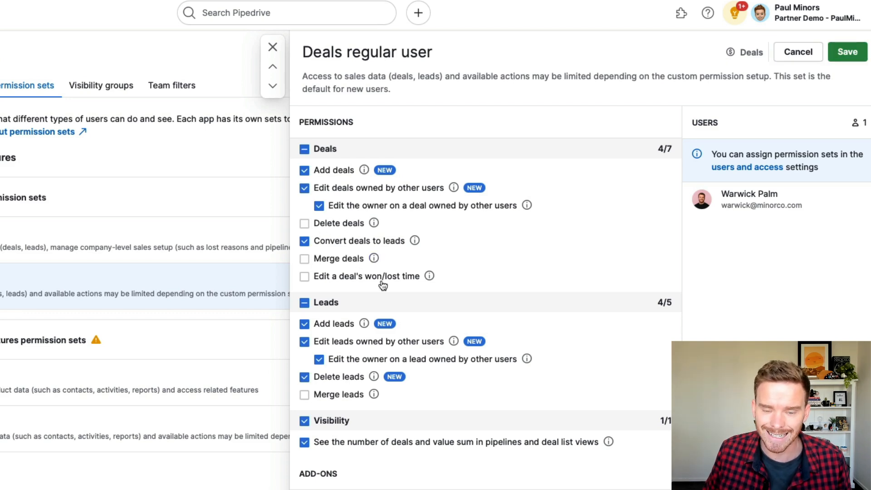
mouse_move(359, 331)
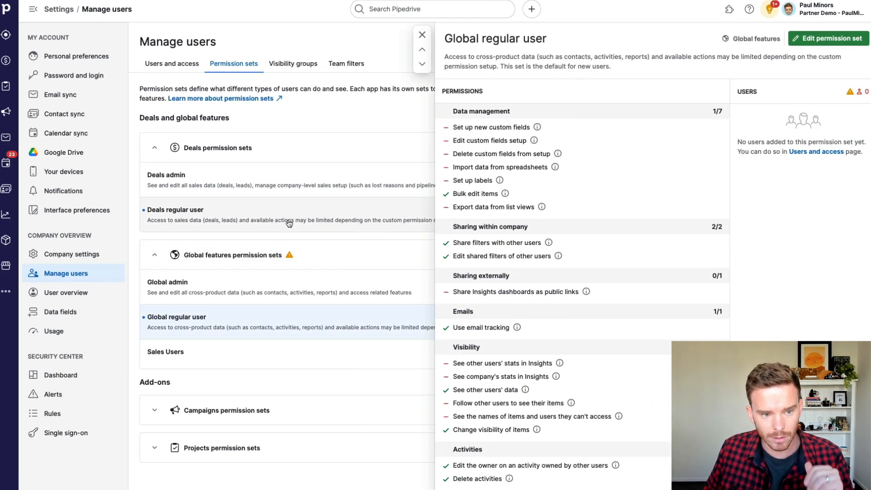
left_click(176, 210)
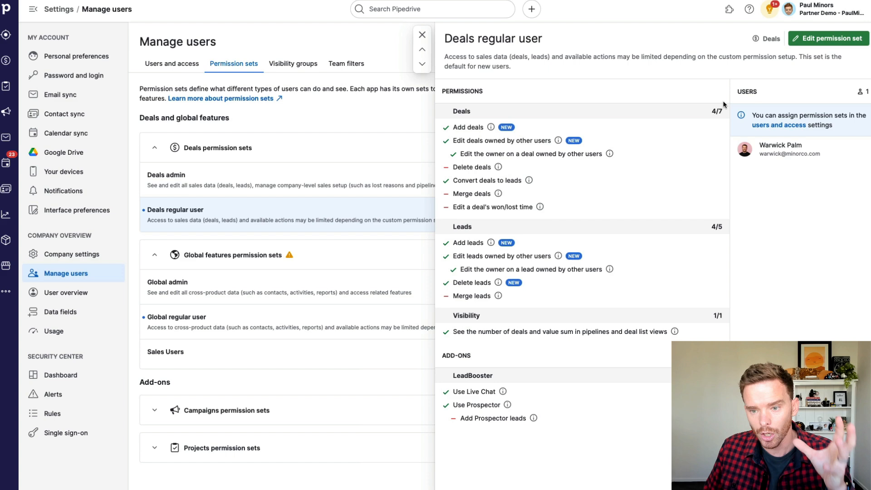
mouse_move(647, 219)
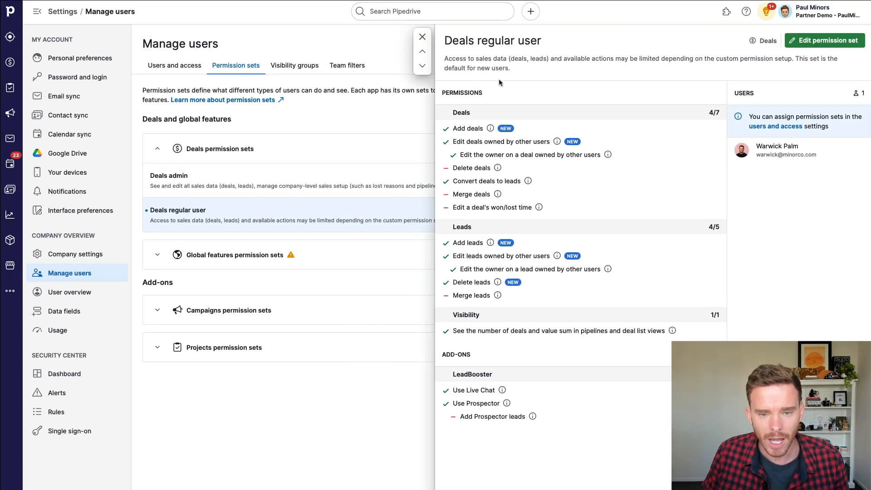
left_click(421, 36)
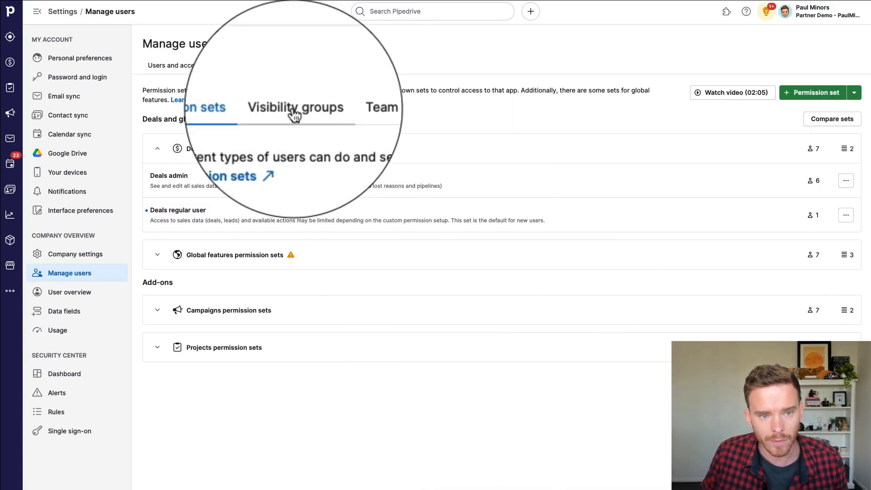
Step: Review the Sales Reps visibility group's default visibility for new organizations and people
left_click(296, 109)
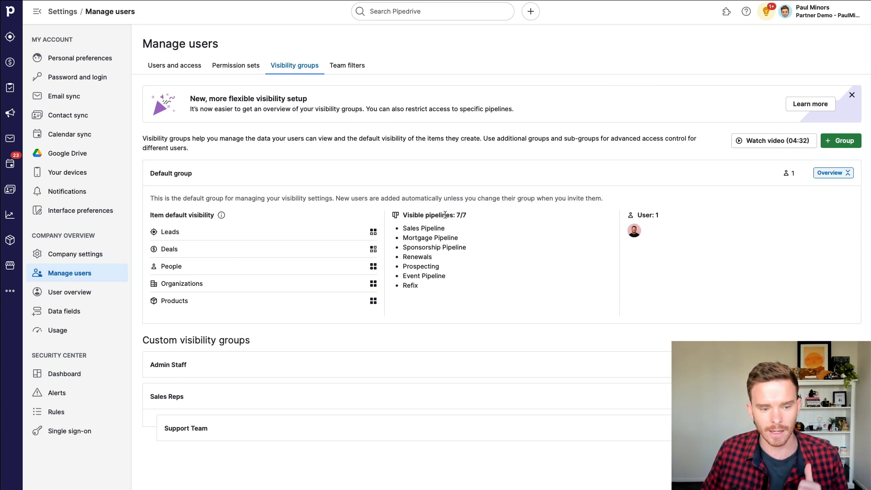
mouse_move(276, 446)
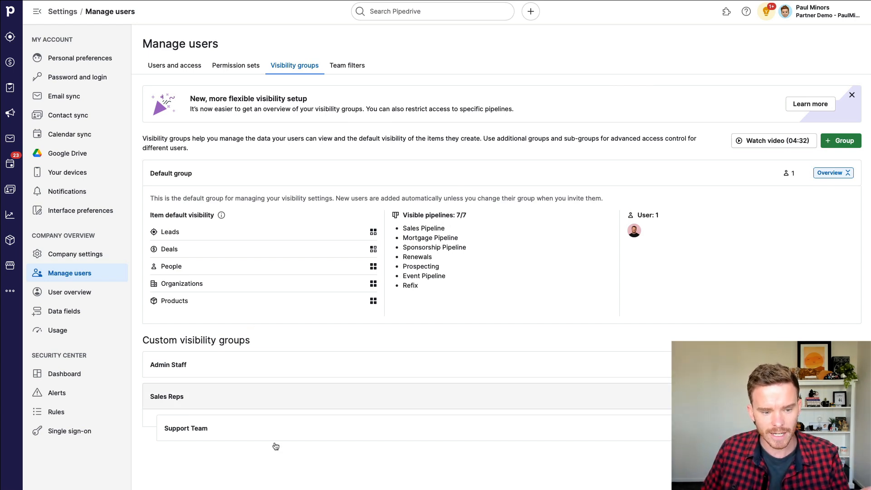
left_click(167, 396)
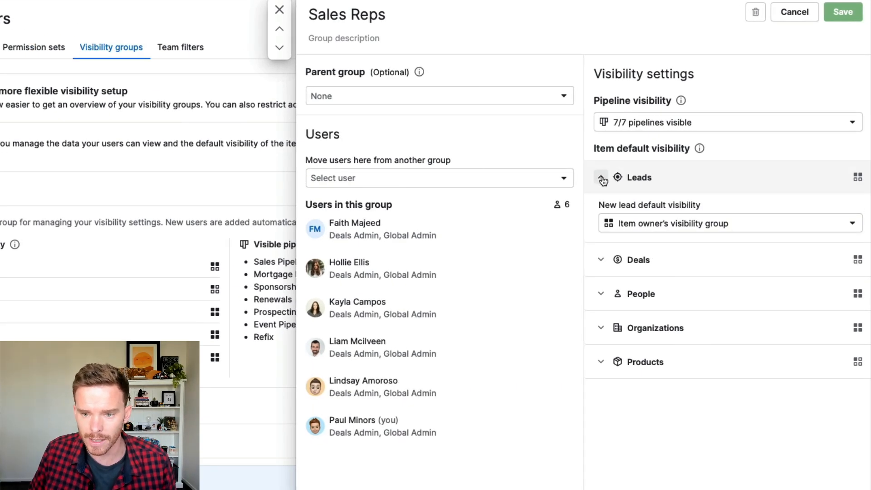
left_click(601, 177)
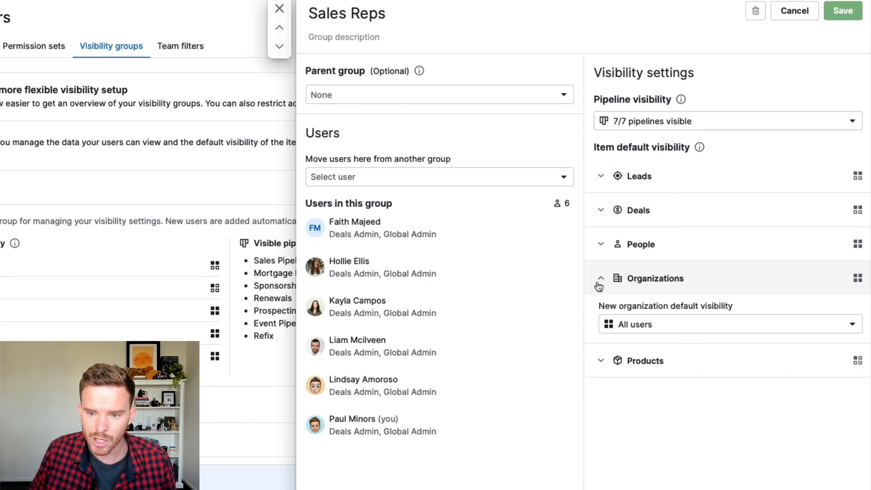
left_click(601, 278)
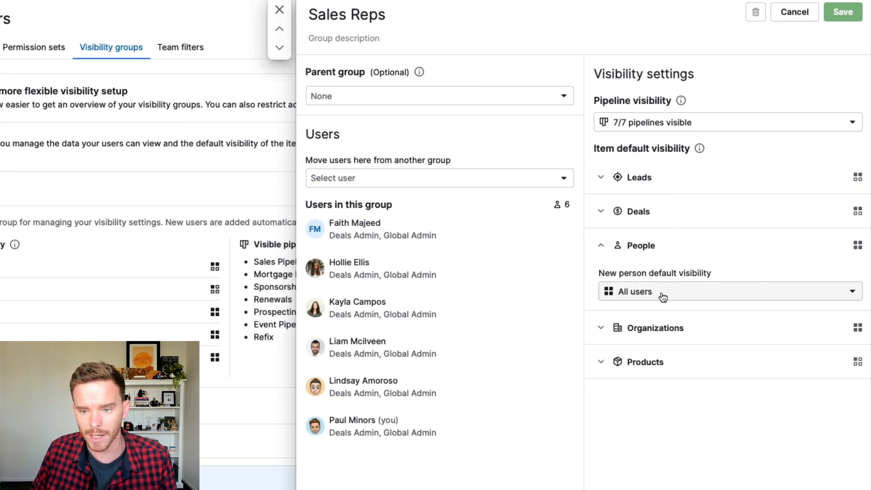
mouse_move(391, 372)
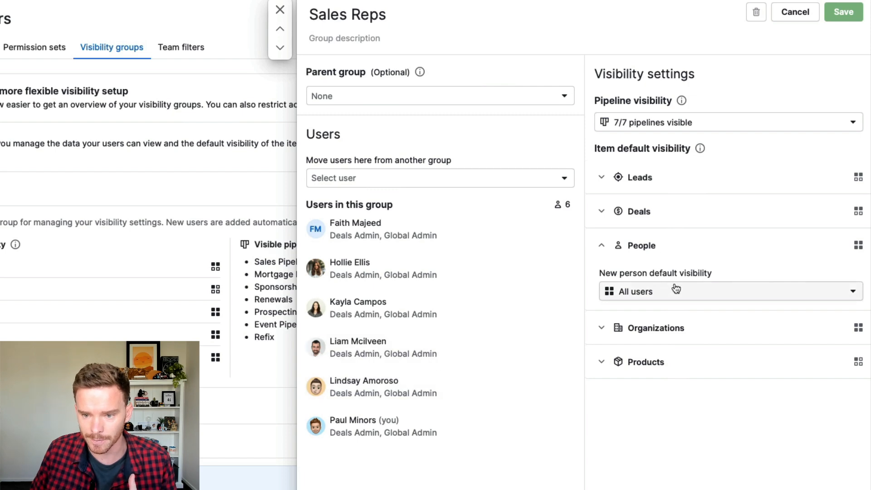
left_click(729, 291)
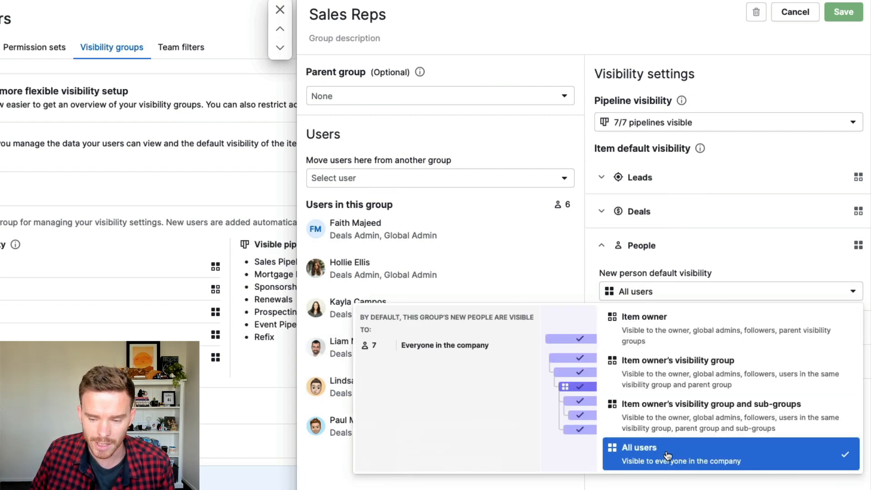
mouse_move(666, 399)
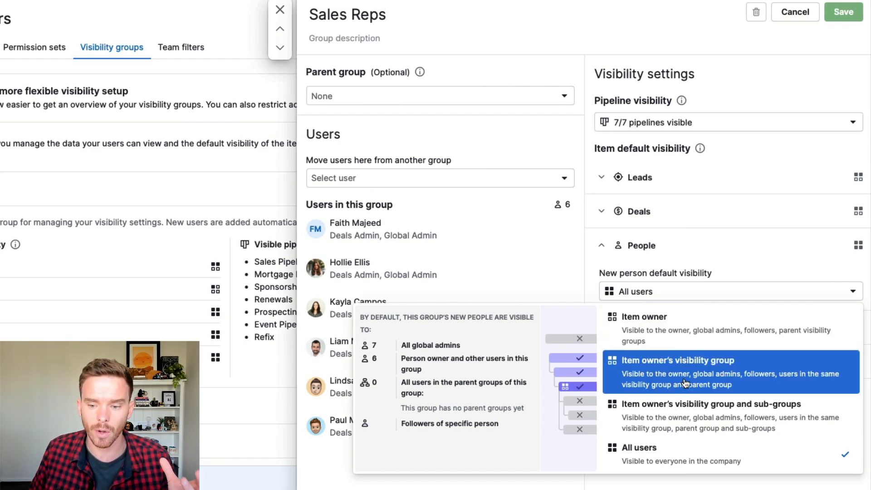
mouse_move(674, 380)
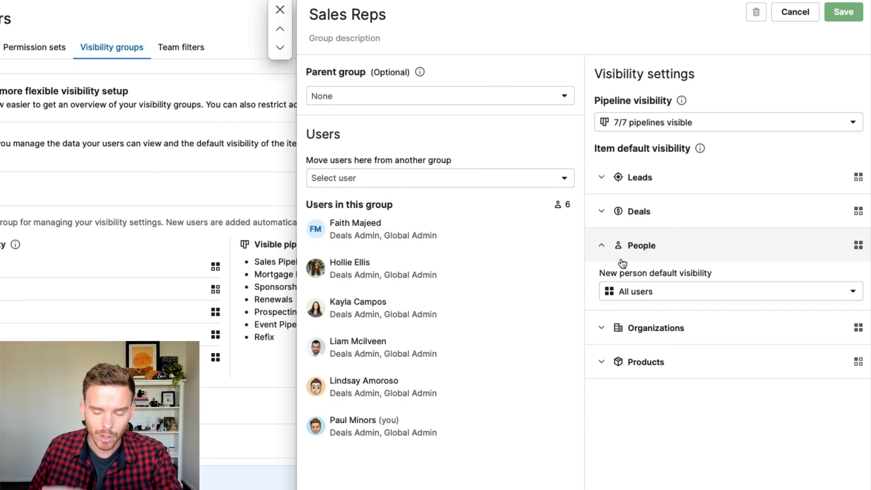
mouse_move(536, 267)
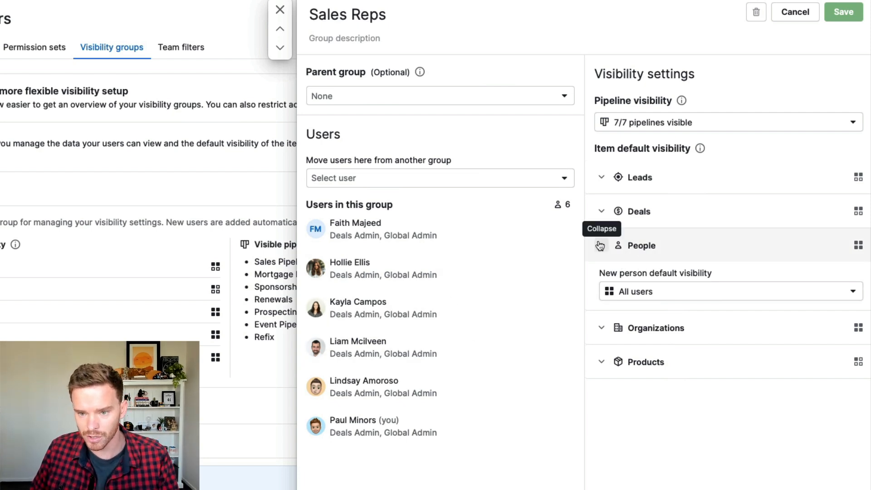
Step: Switch new deals in the Sales Reps group to owner-only visibility without saving
left_click(602, 210)
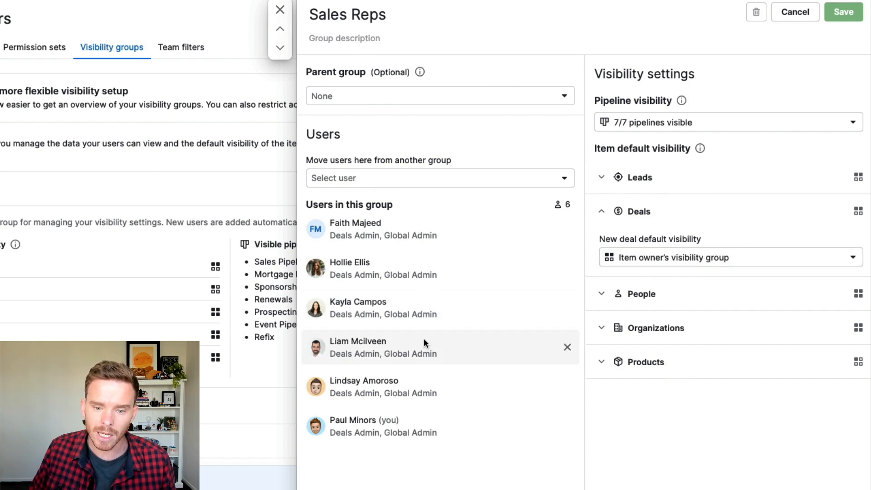
left_click(730, 257)
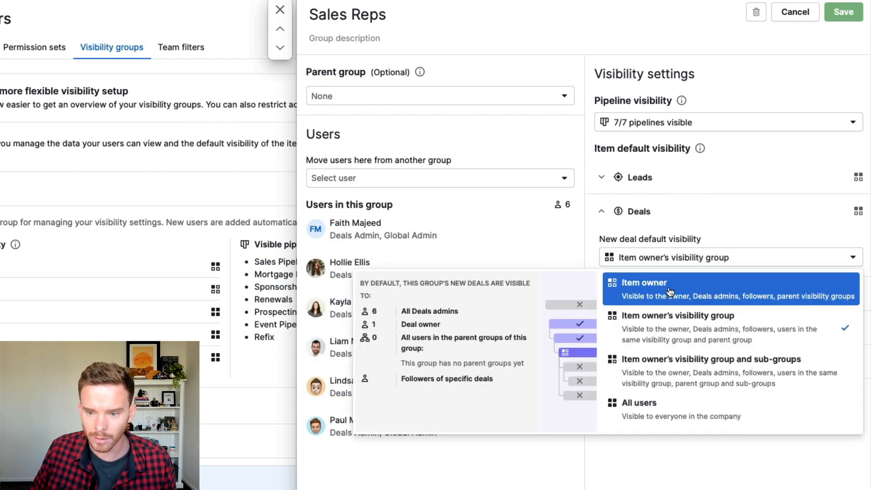
left_click(644, 283)
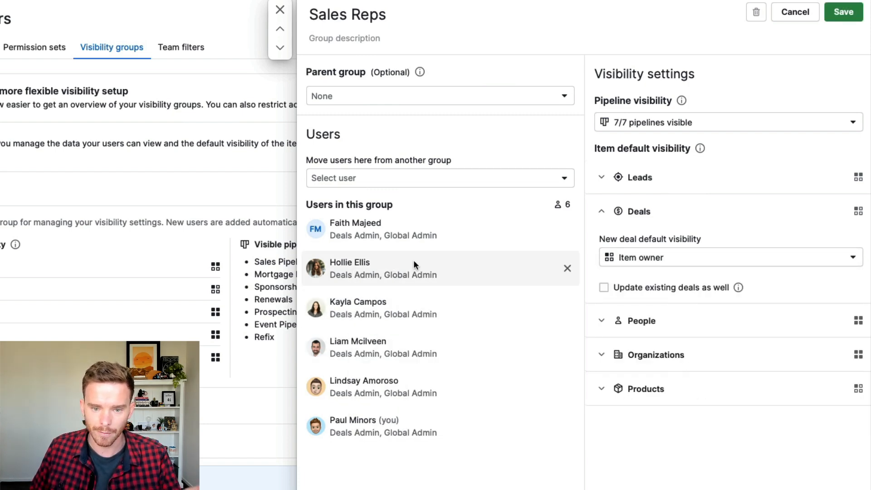
mouse_move(673, 263)
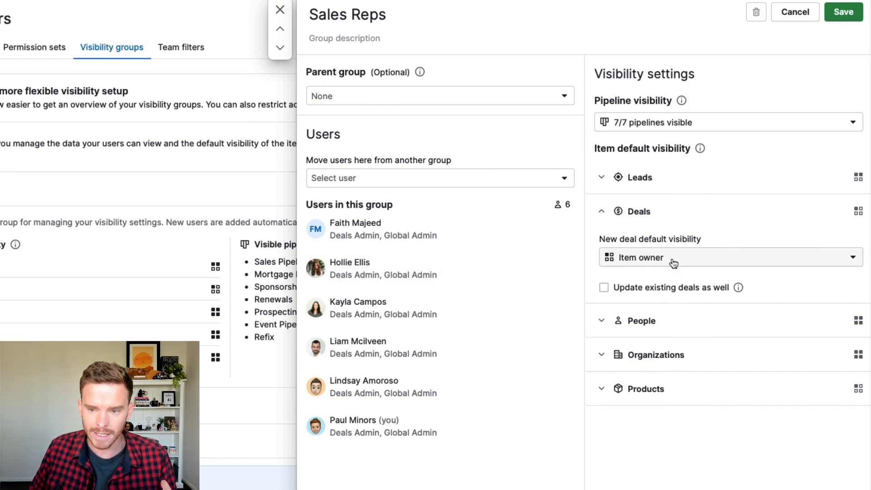
left_click(728, 258)
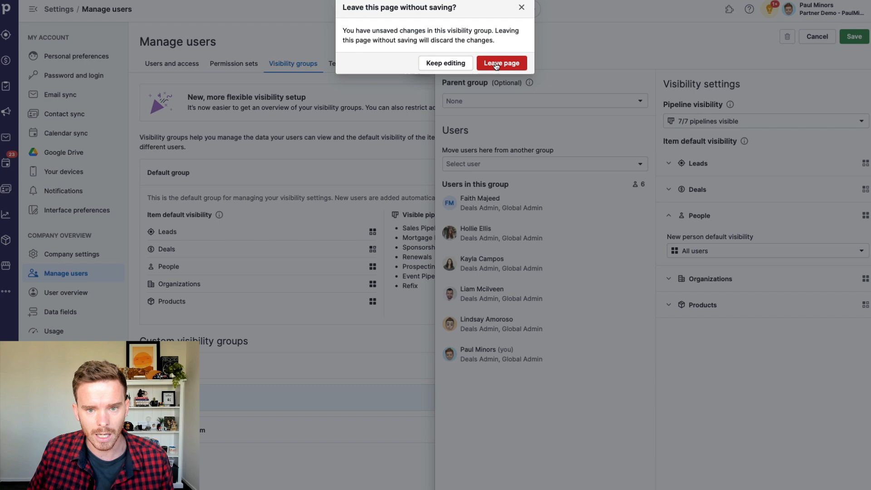
Step: Leave the visibility group settings without saving, returning to the Sales Pipeline board
left_click(501, 62)
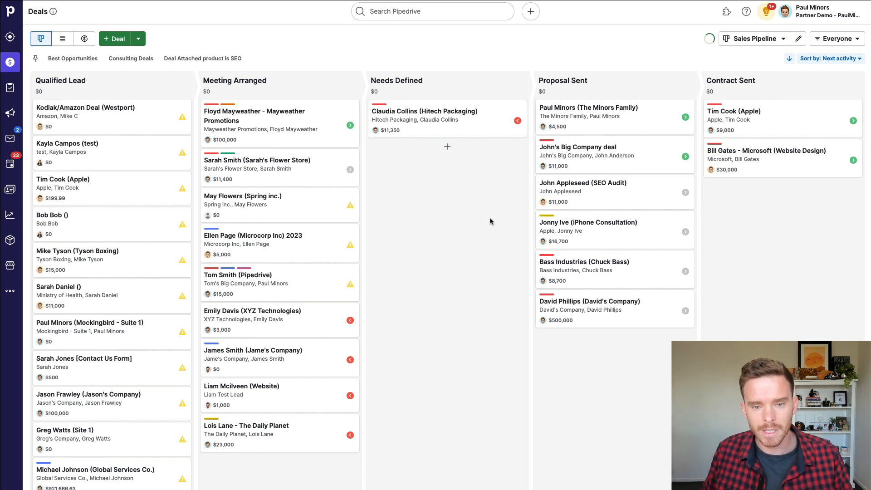
left_click(837, 38)
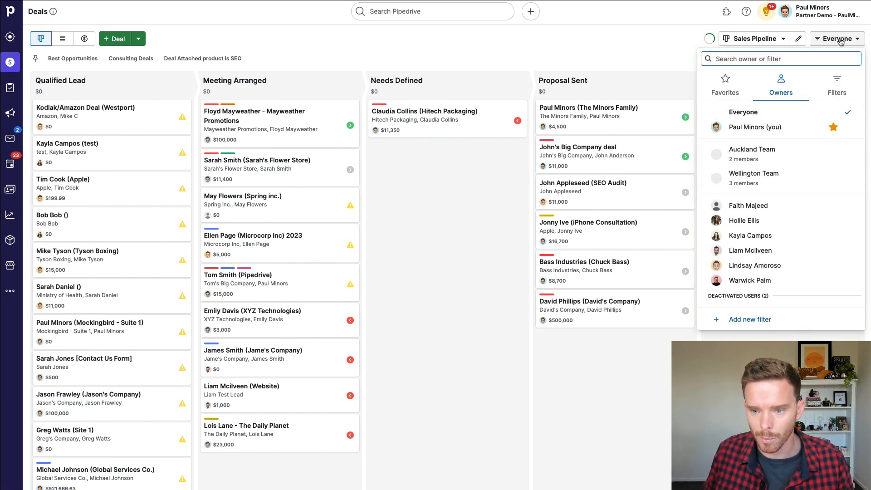
mouse_move(757, 264)
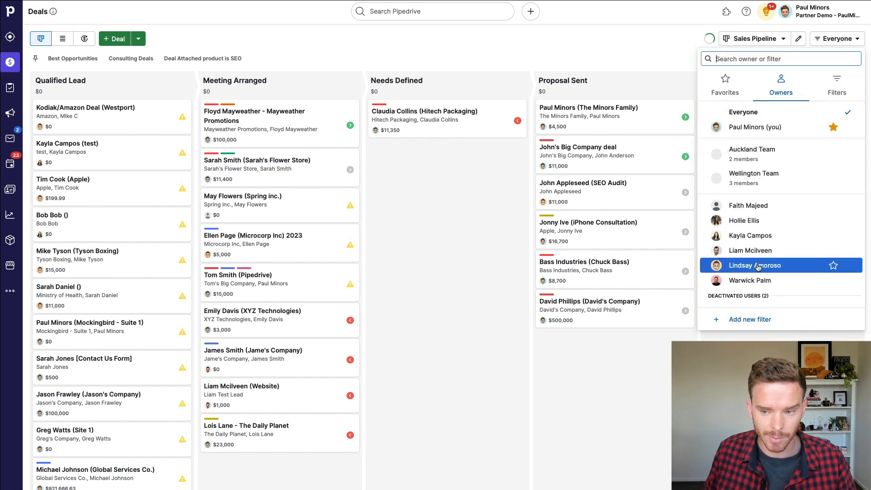
left_click(754, 264)
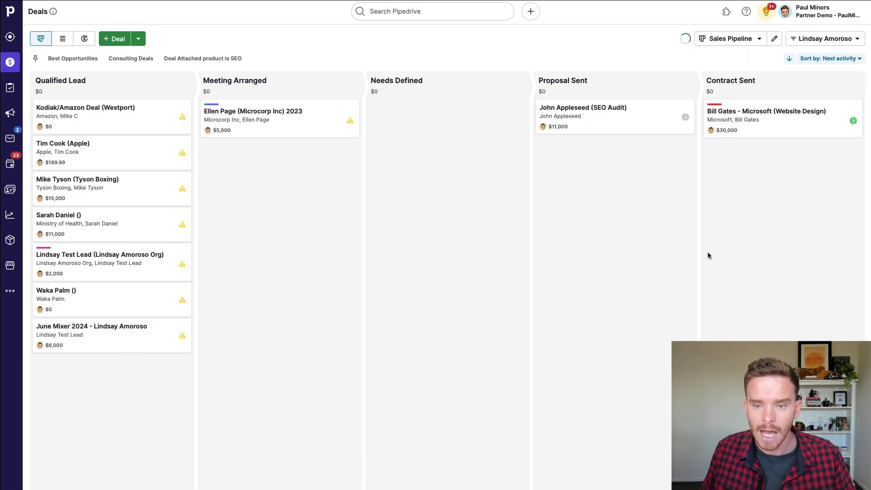
mouse_move(692, 254)
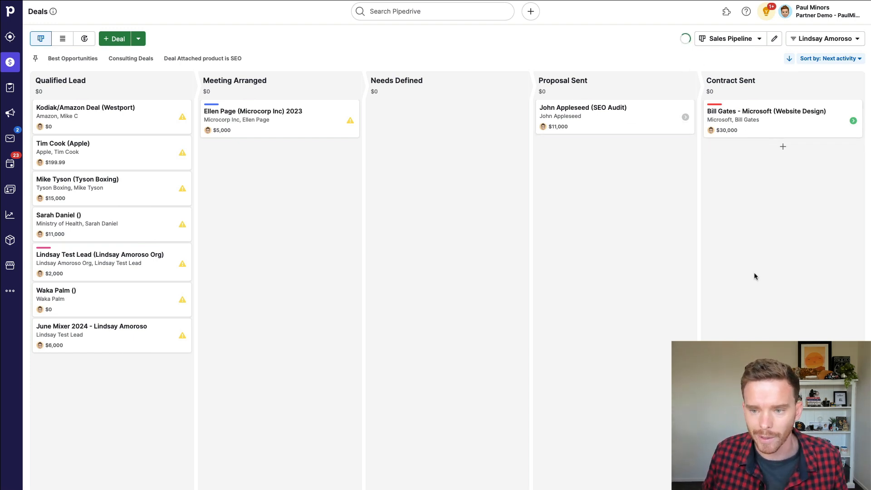
mouse_move(749, 121)
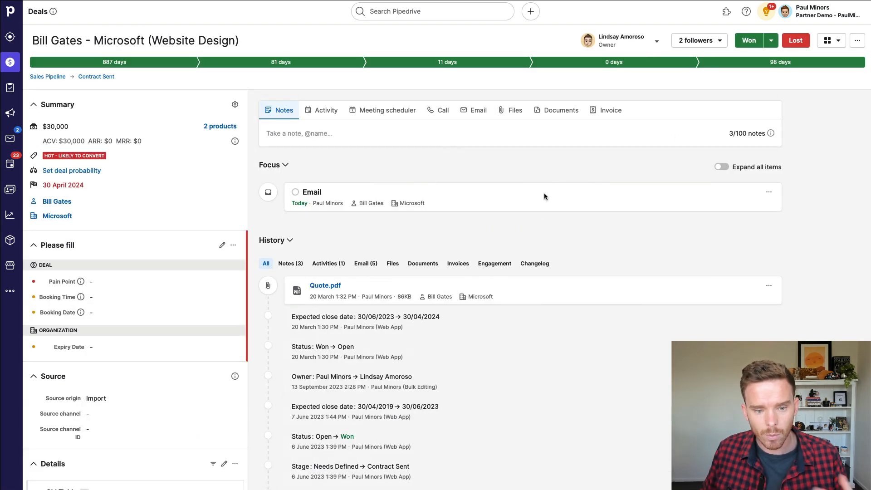
Step: Scroll down through the Bill Gates deal's history
scroll("down", 3)
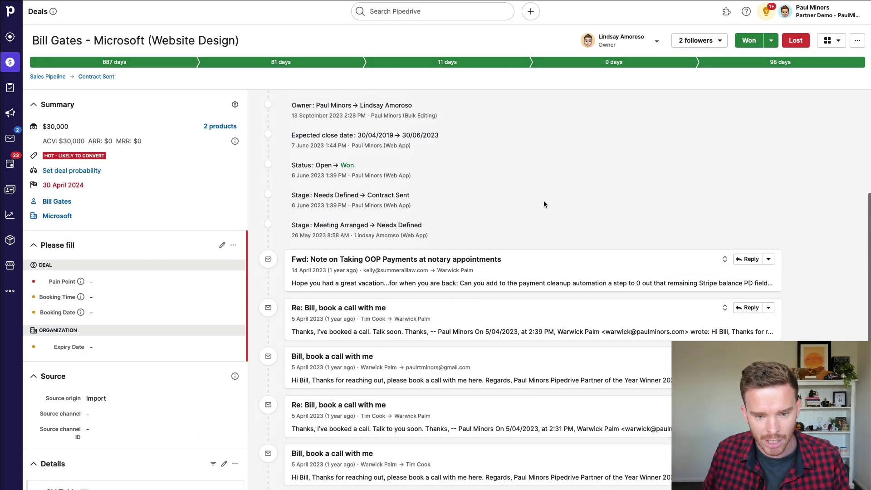
scroll("down", 3)
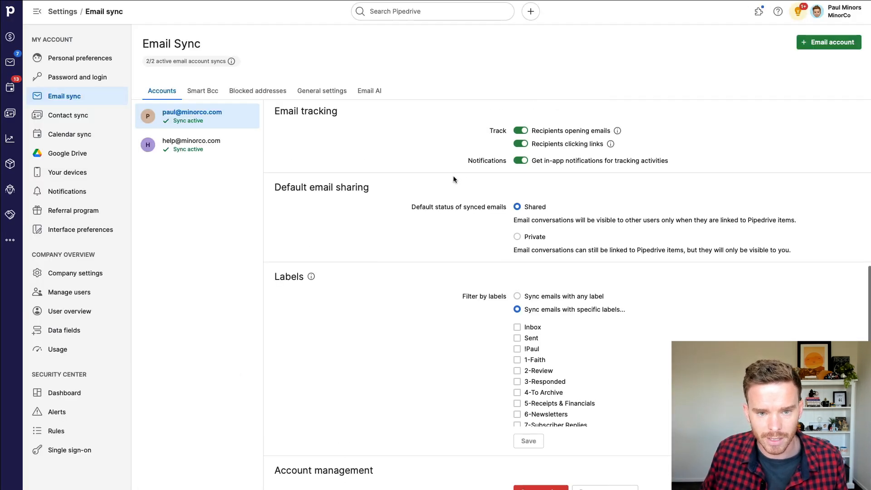
Step: Review the Email Sync settings page with tracking and sharing options
left_click(814, 11)
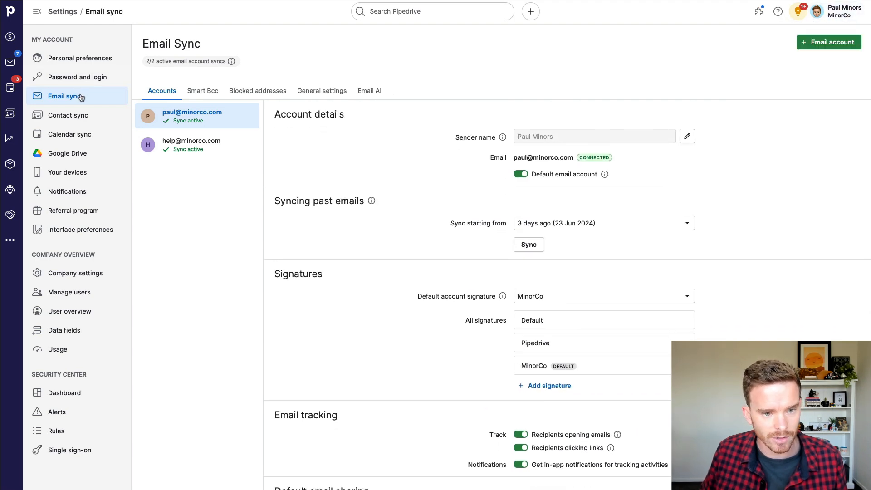
scroll("down", 3)
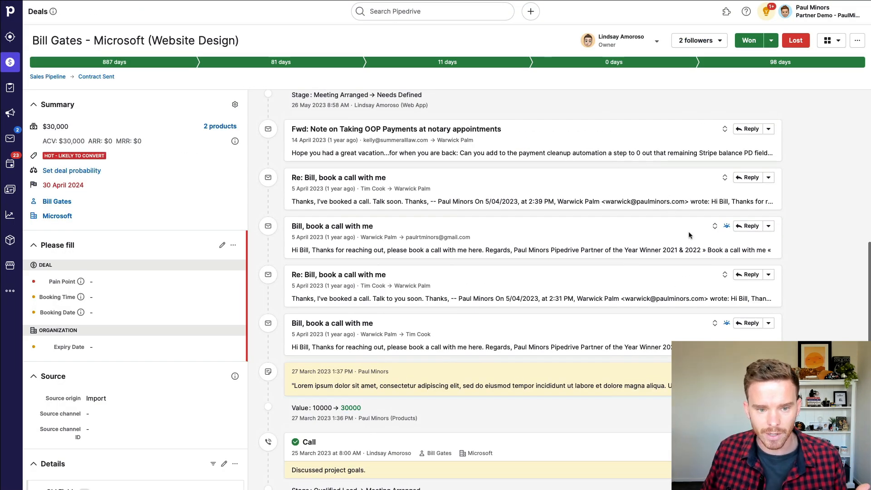
Step: Expand the booking-call email, the 'Discussed project goals' call note and Bill's requirements note in History
left_click(339, 177)
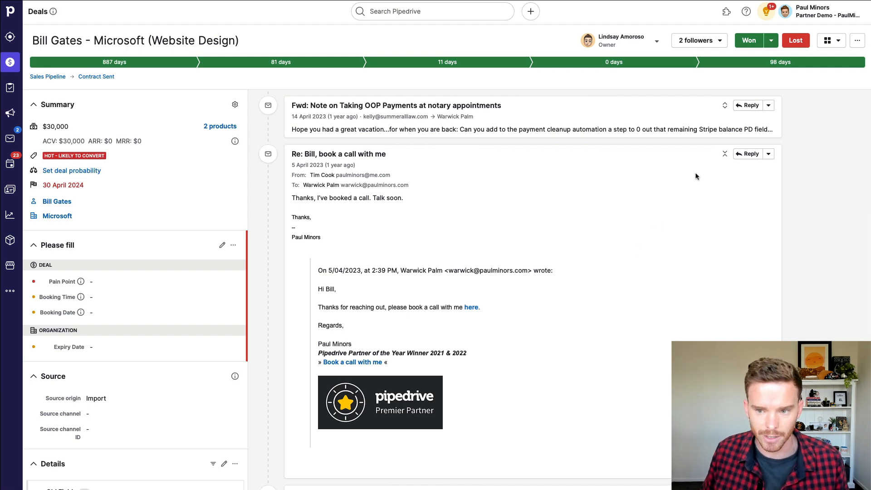
scroll("down", 3)
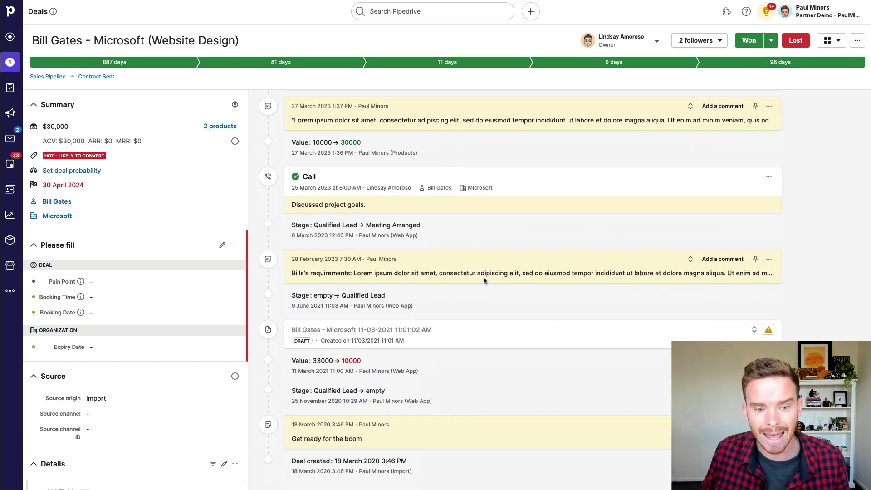
mouse_move(389, 281)
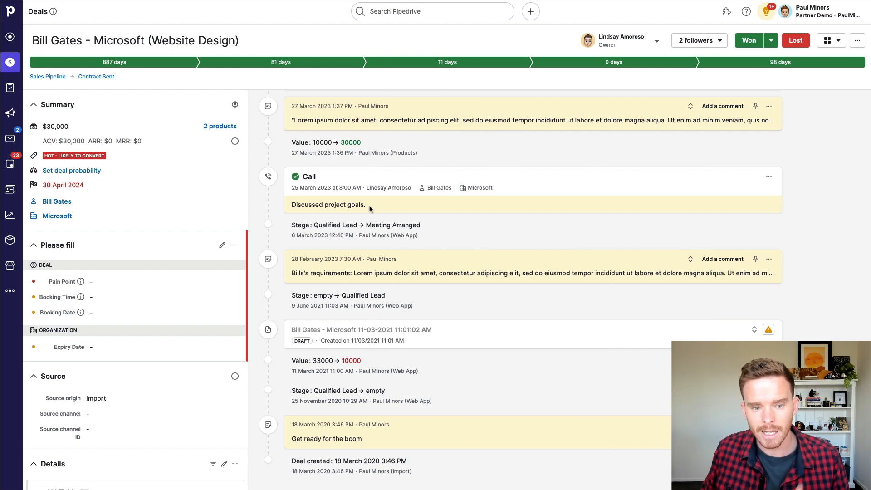
triple_click(327, 205)
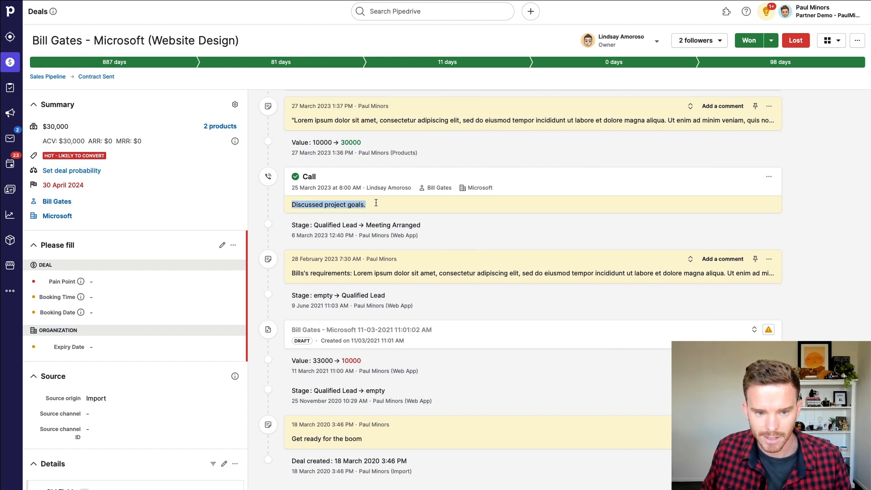
mouse_move(689, 259)
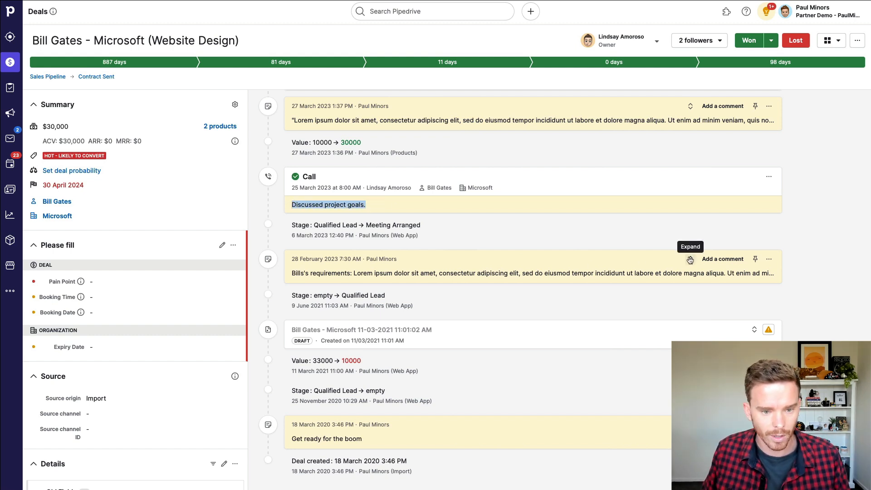
left_click(689, 260)
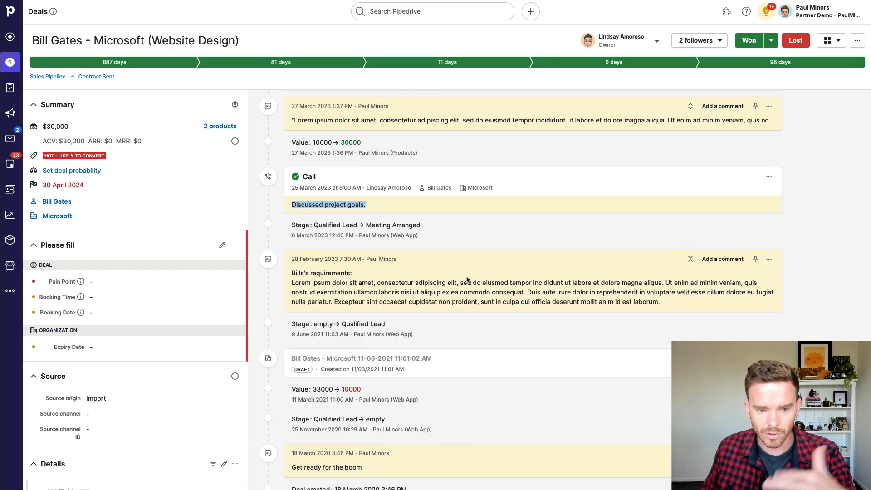
left_click_drag(291, 282, 659, 301)
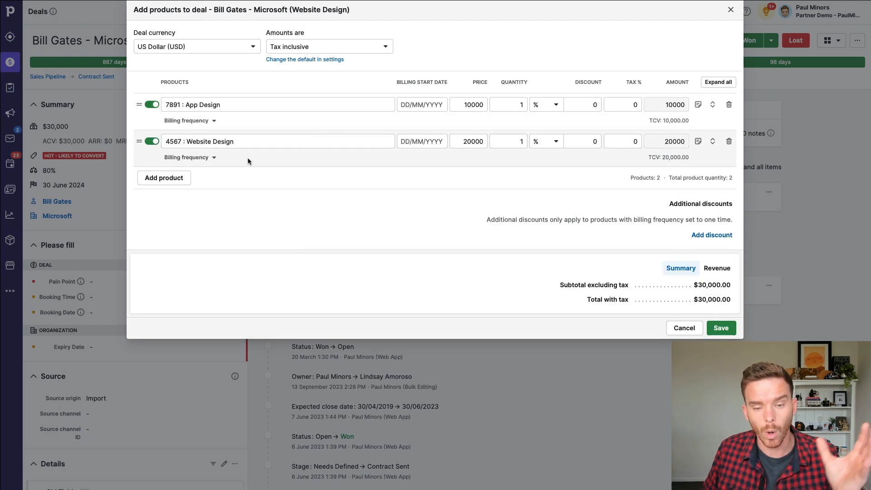
mouse_move(314, 164)
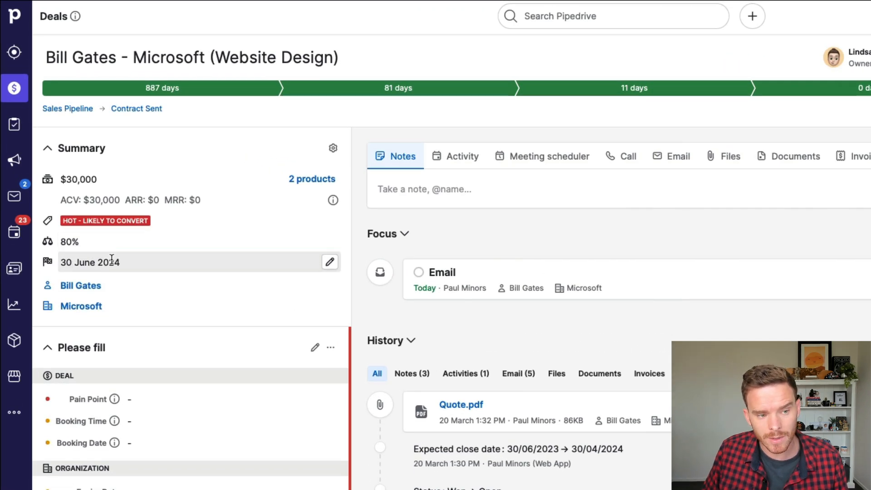
mouse_move(125, 253)
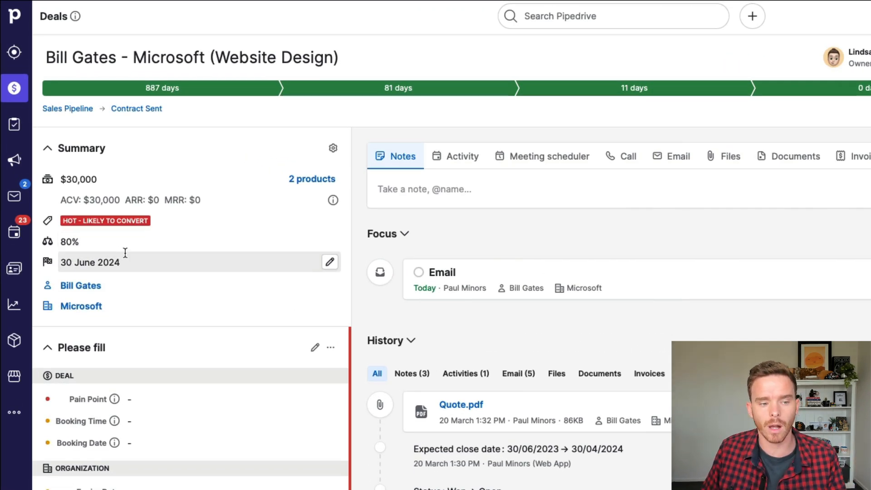
mouse_move(129, 254)
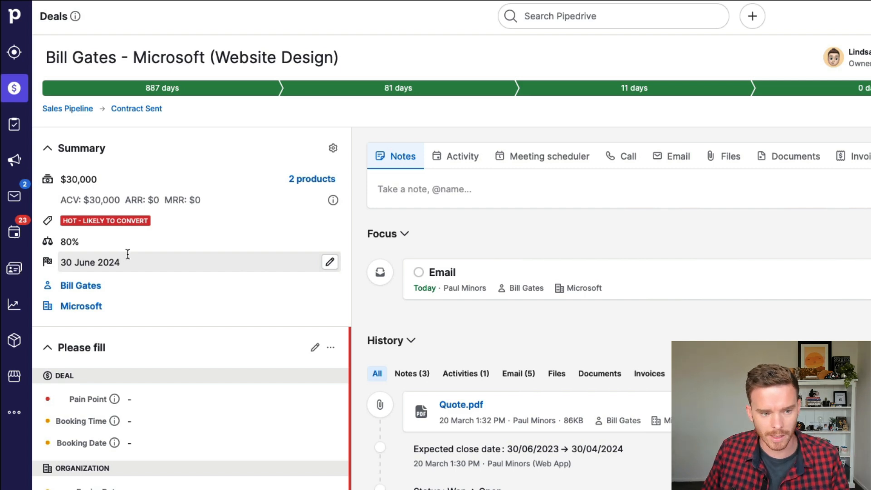
Step: Scroll through the deal's custom detail fields down to the Notes area
scroll("down", 3)
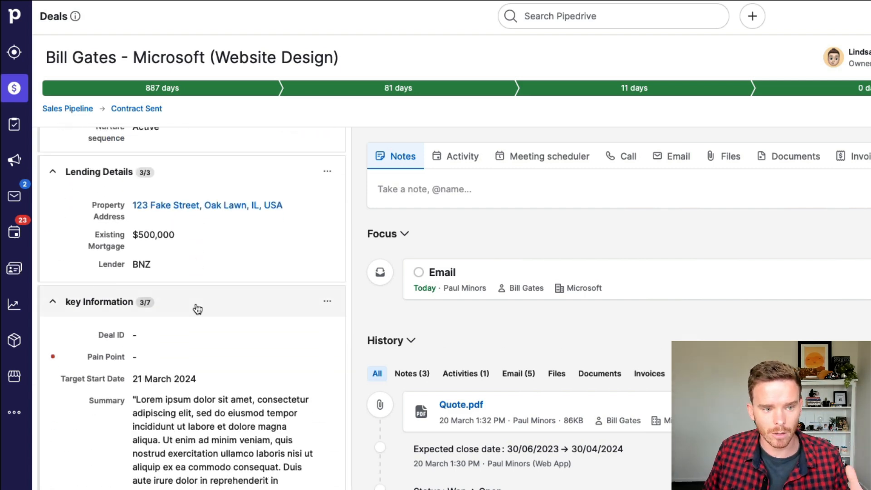
scroll("down", 3)
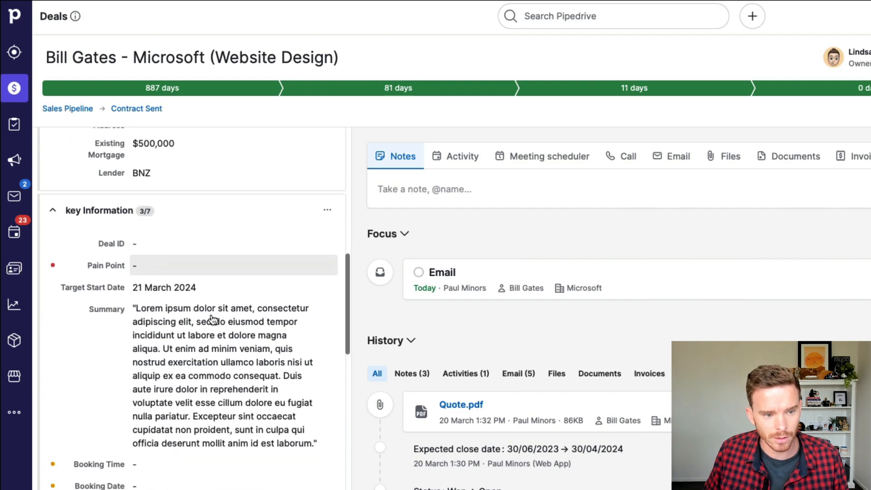
scroll("down", 3)
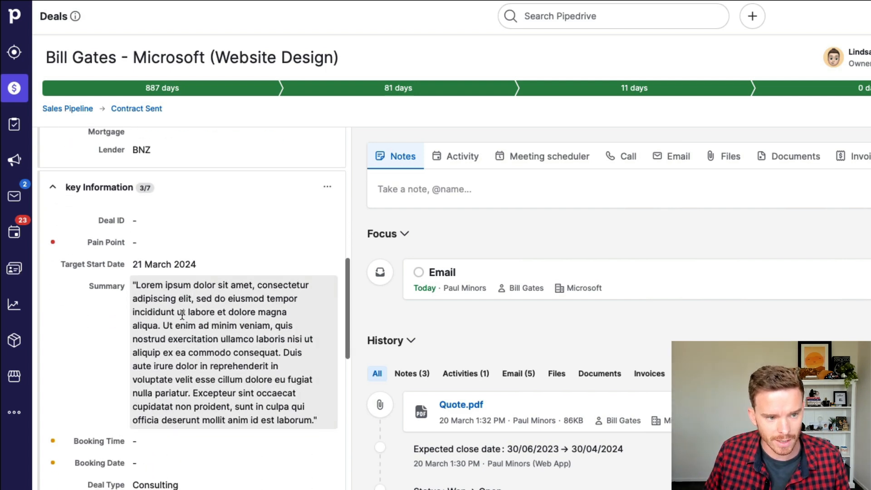
scroll("down", 3)
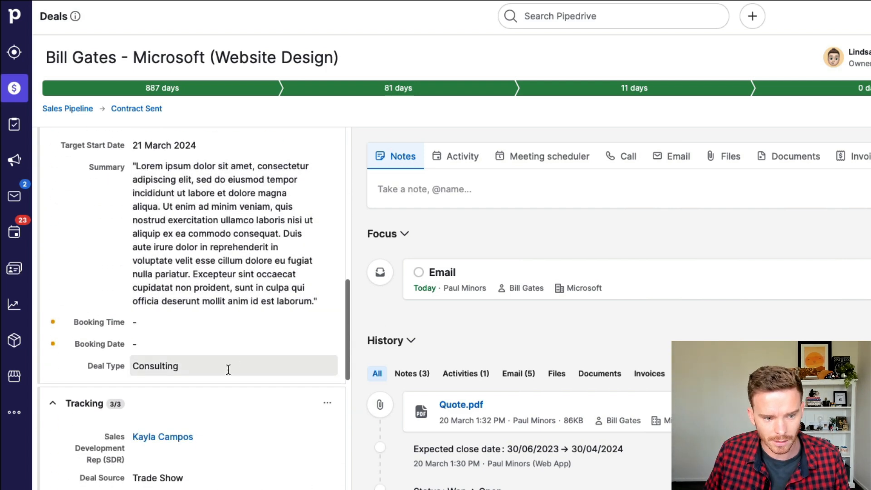
scroll("down", 3)
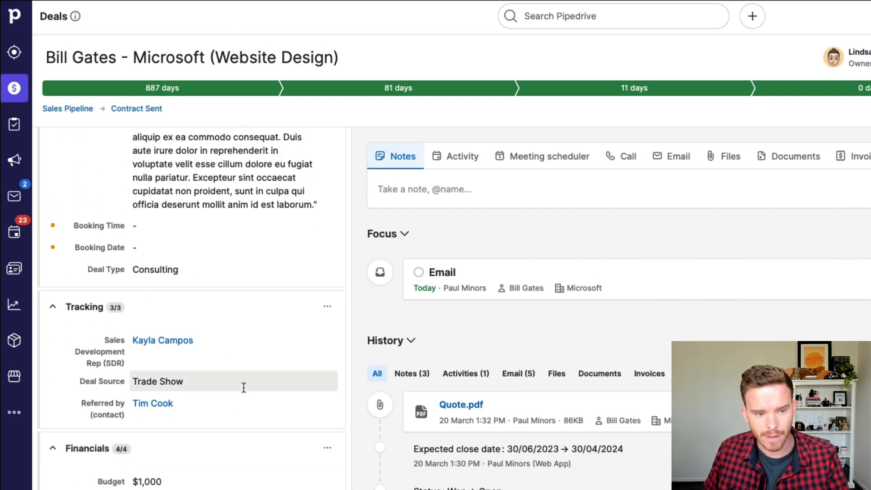
scroll("down", 3)
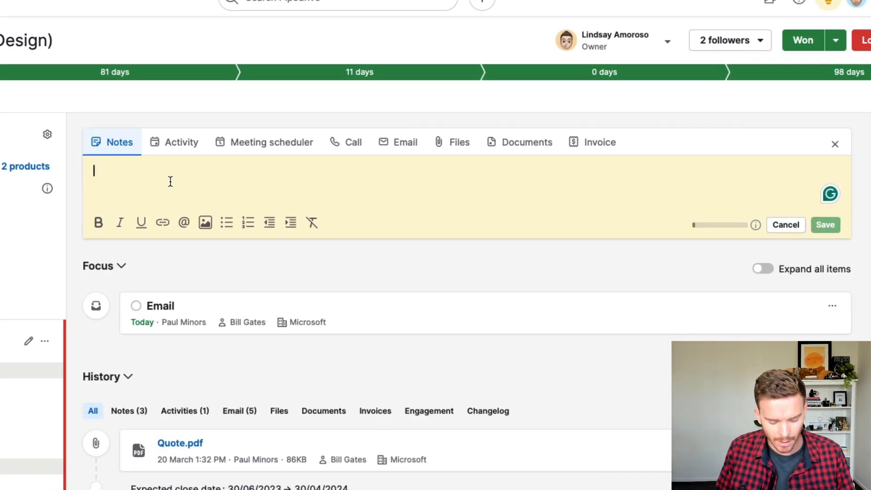
type("@lind")
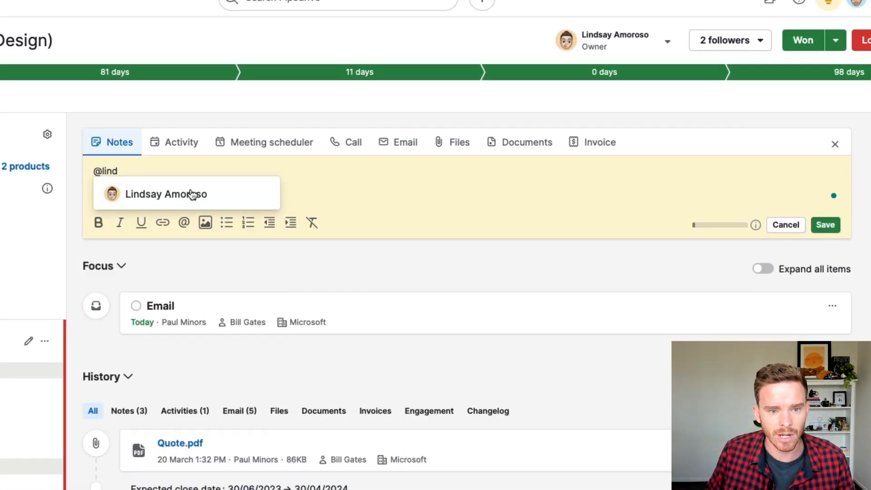
left_click(164, 195)
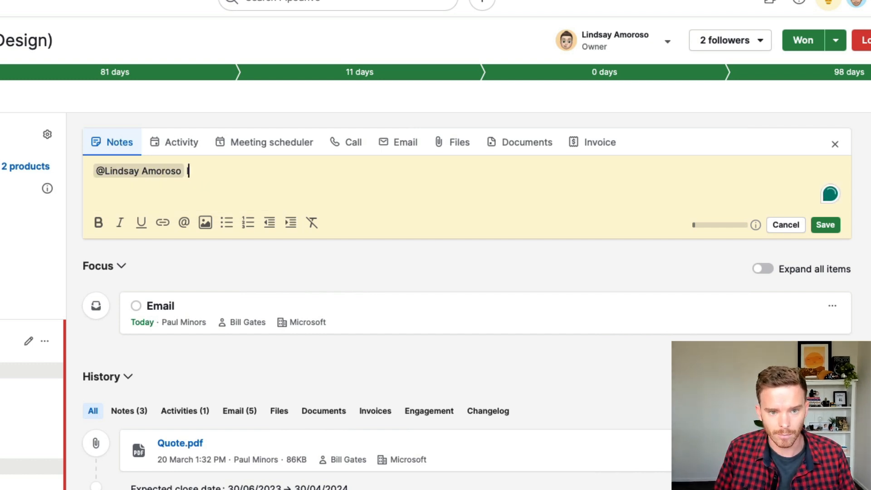
type("looks like")
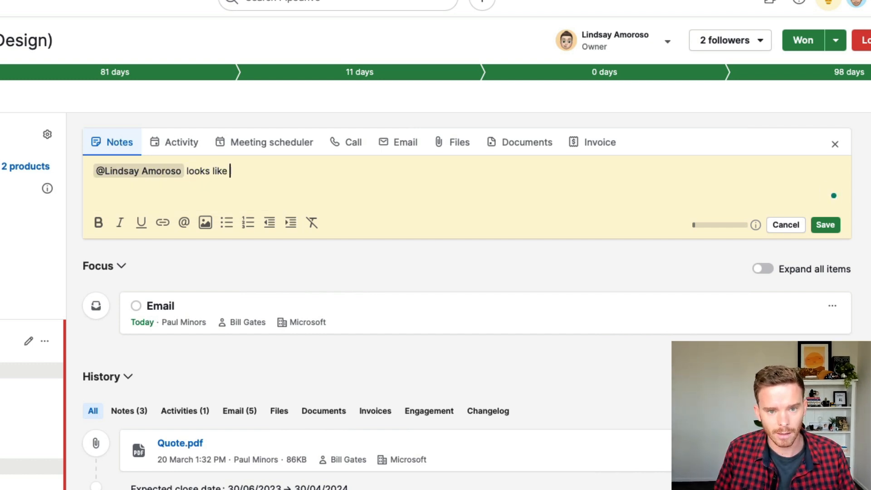
type("a good deal, make sure you follo")
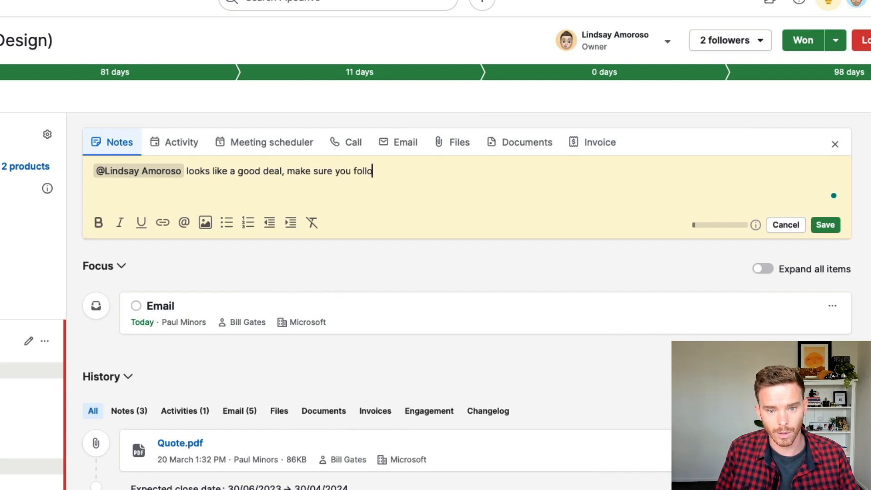
type("w up with a c all this week and offer a demo.")
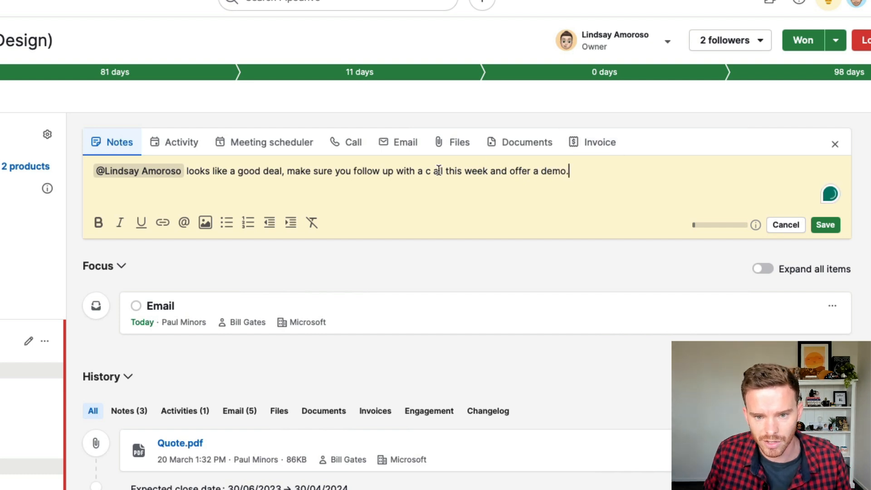
type("all")
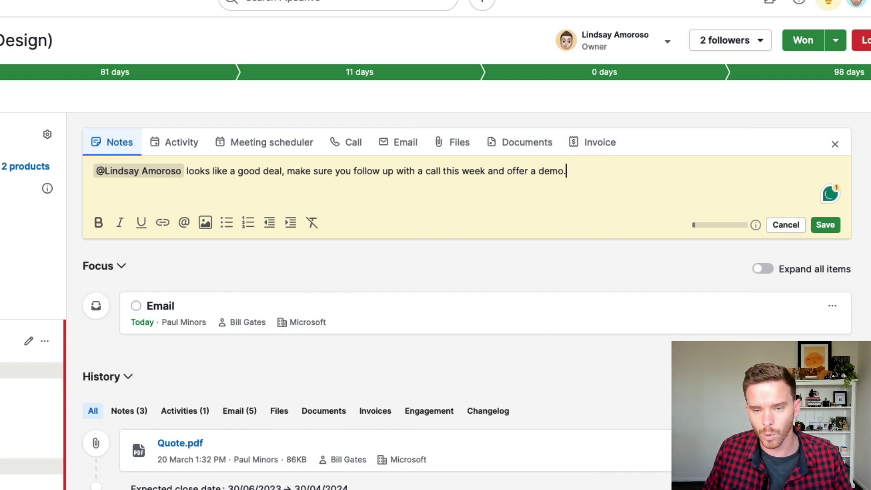
left_click(828, 225)
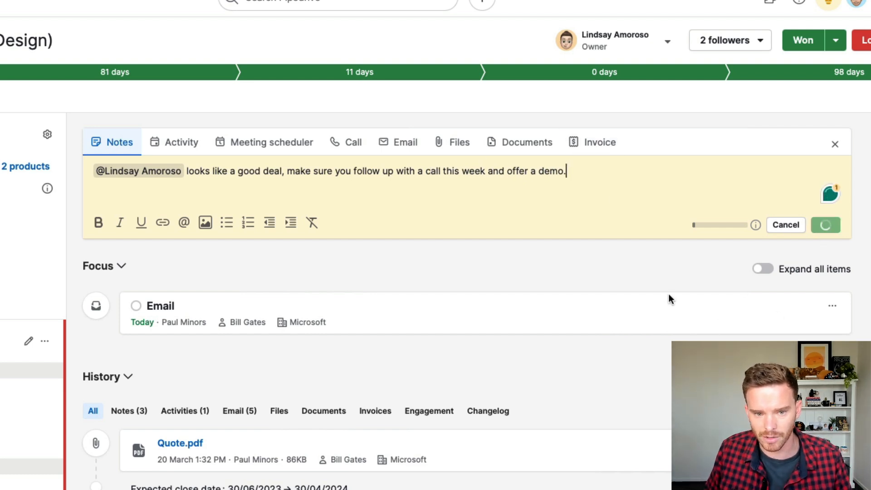
left_click(830, 225)
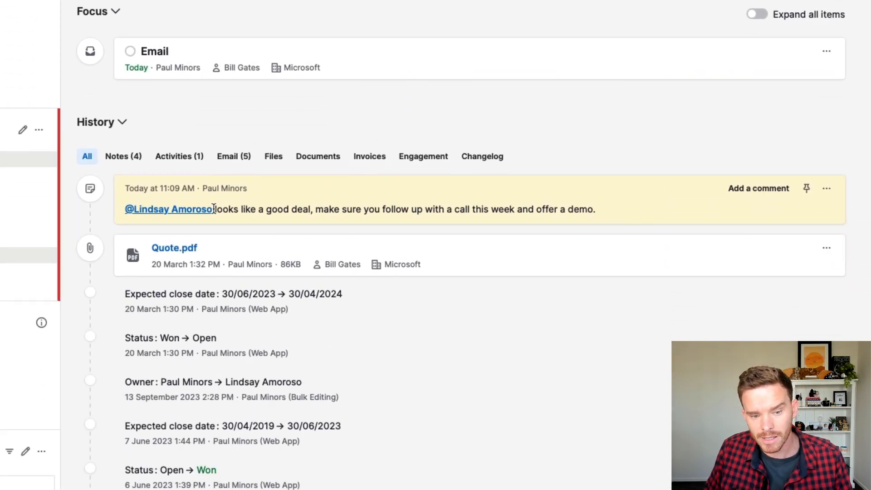
mouse_move(206, 208)
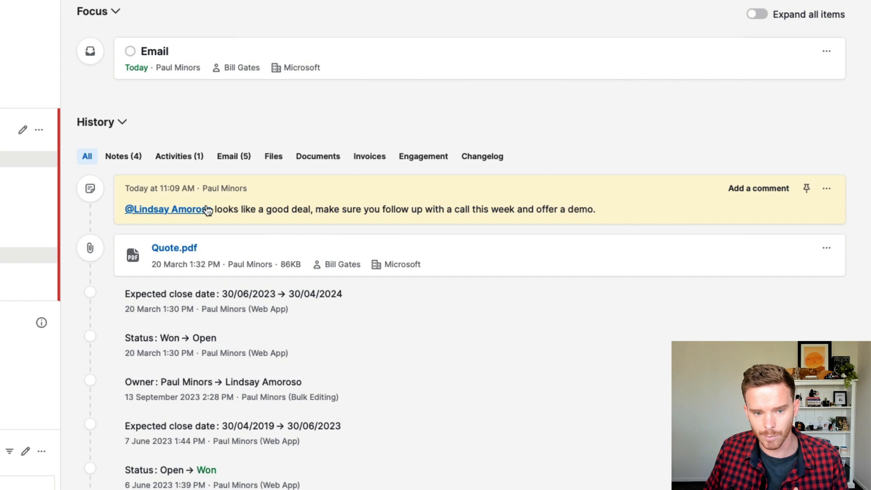
mouse_move(560, 203)
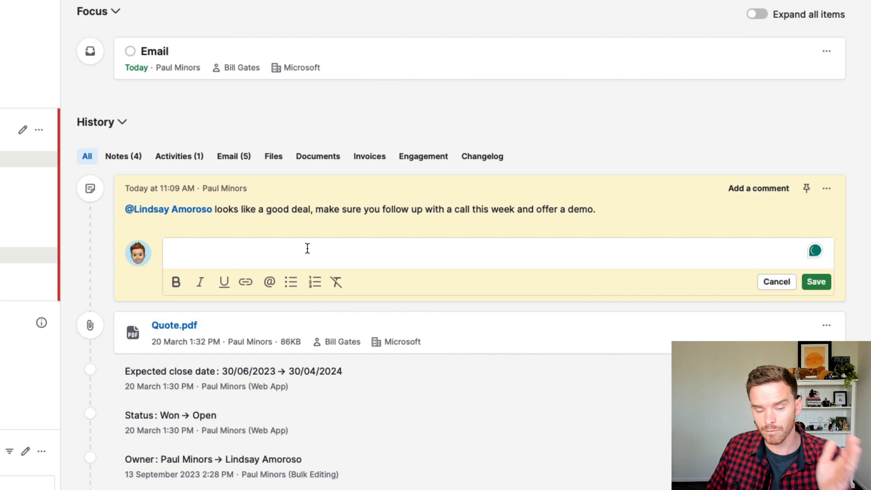
Step: Start a comment on the new note, then cancel it empty
left_click(307, 248)
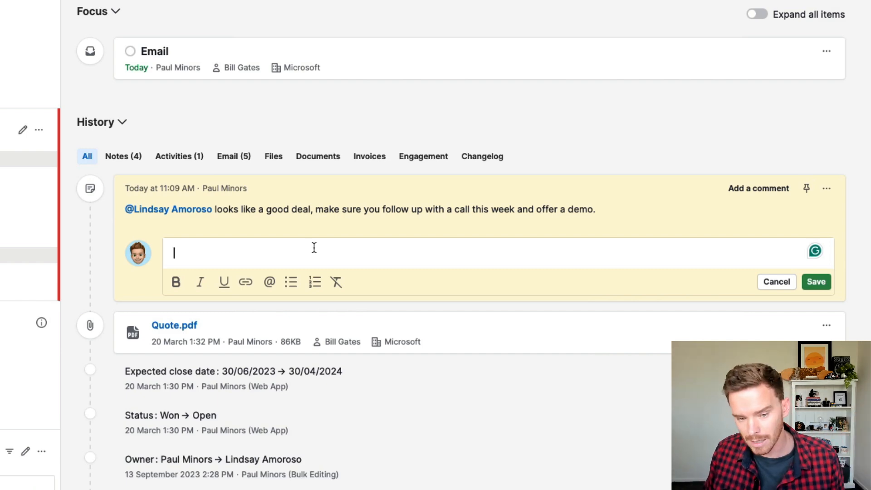
mouse_move(787, 283)
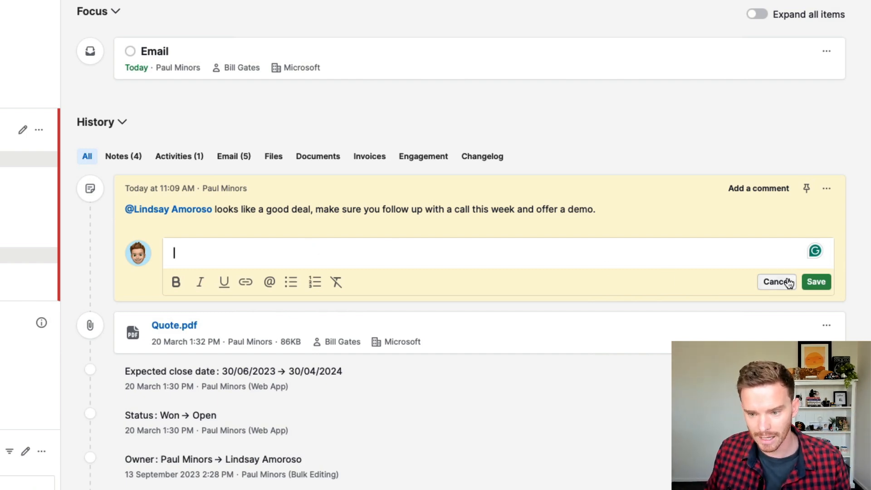
left_click(776, 281)
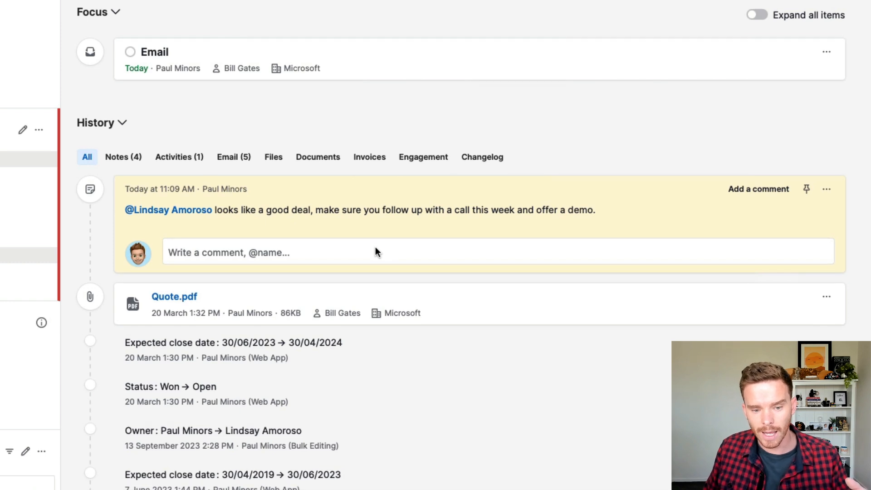
scroll("down", 3)
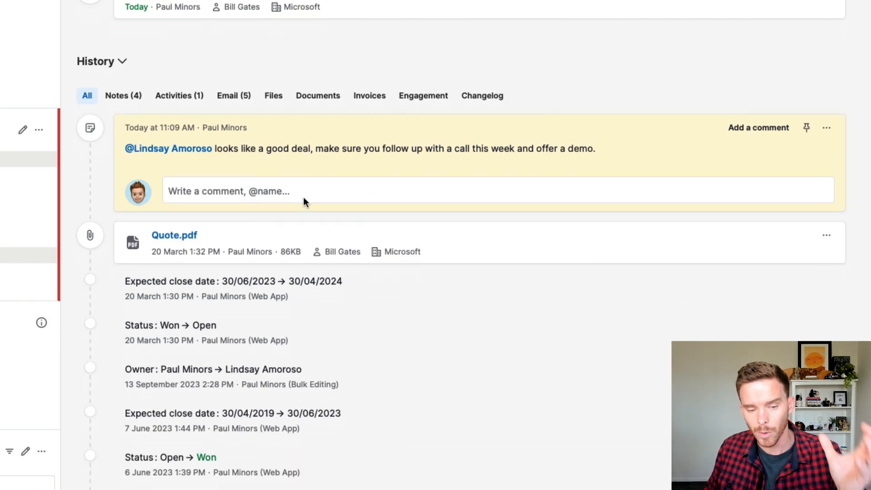
mouse_move(310, 195)
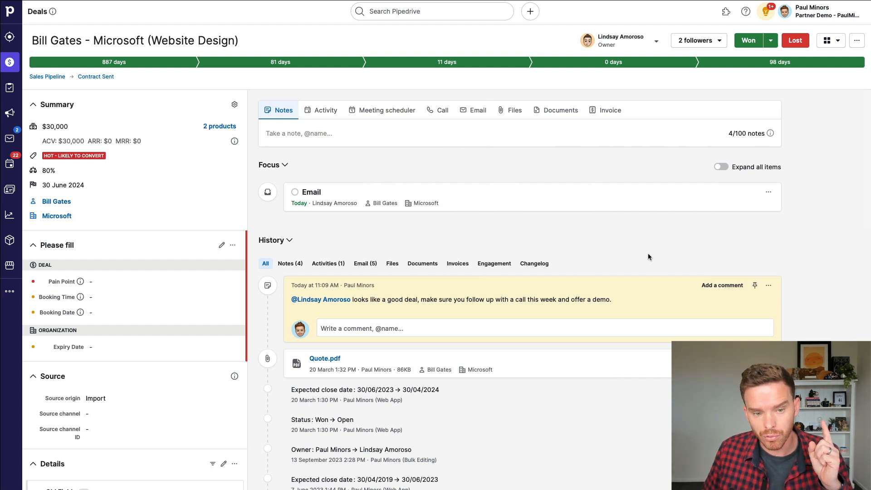
mouse_move(671, 261)
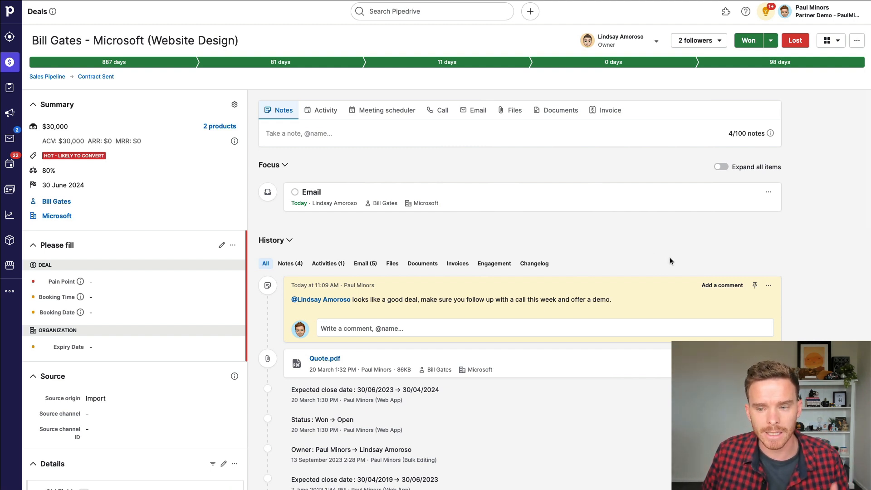
mouse_move(316, 158)
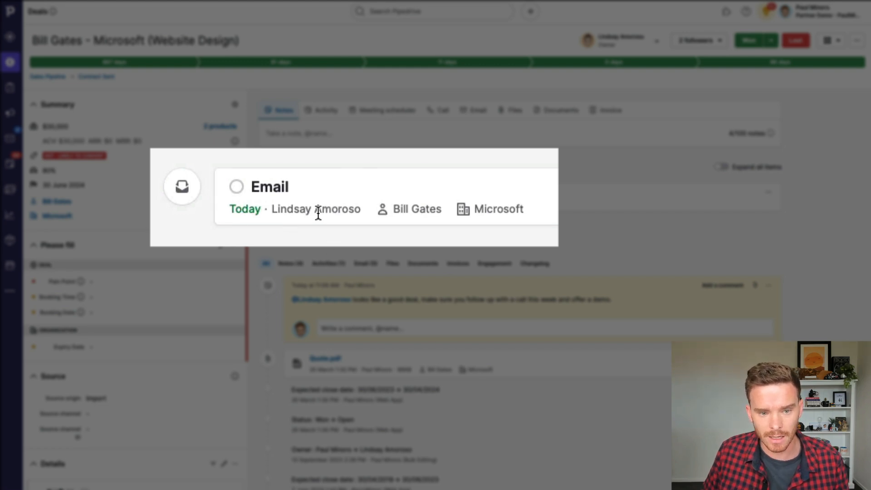
mouse_move(335, 211)
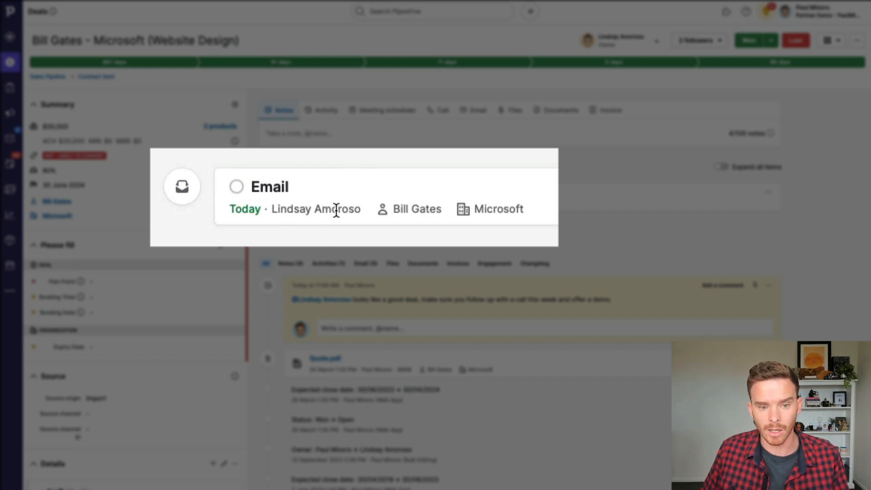
mouse_move(447, 126)
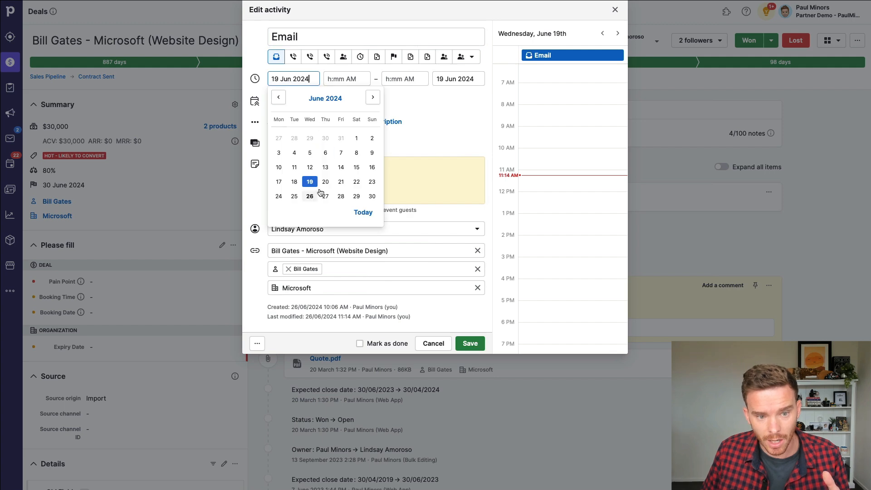
Step: Move the deal's Email activity due date to 19 June and reopen the activity
left_click(469, 343)
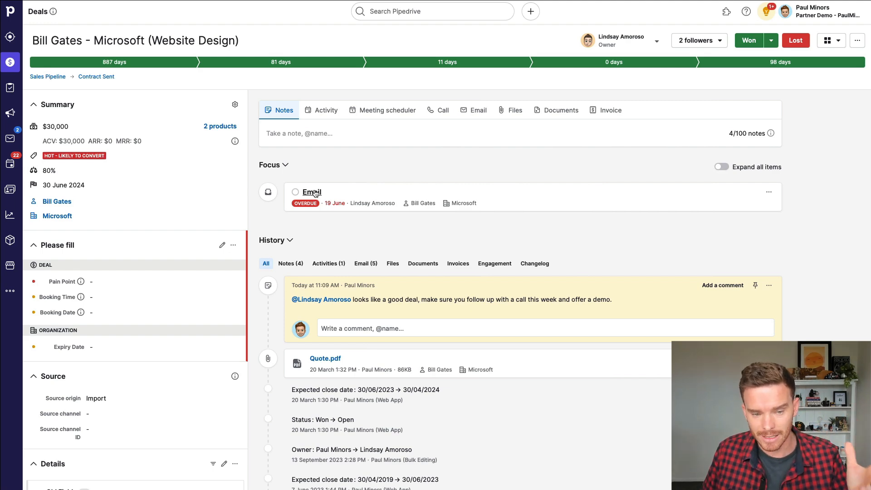
left_click(311, 193)
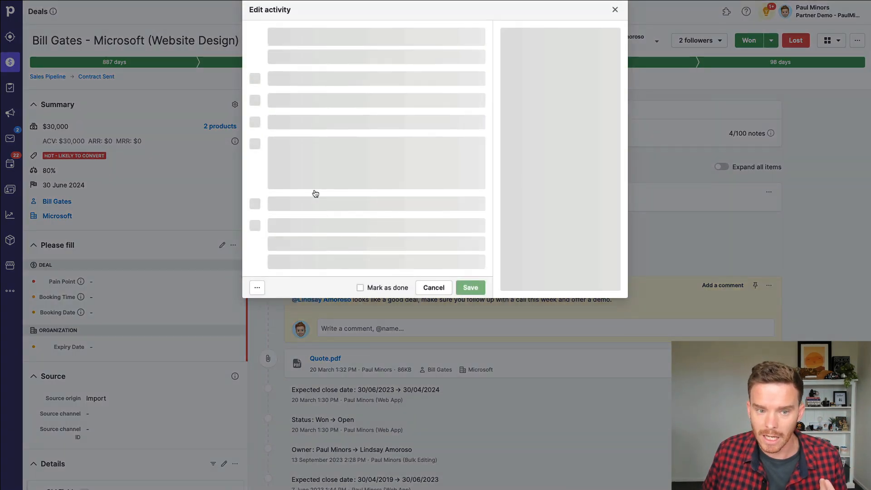
left_click(433, 287)
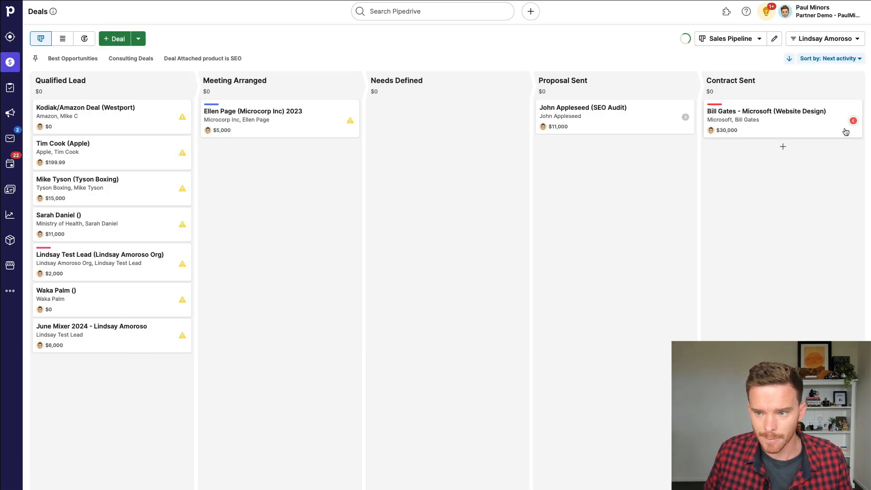
left_click(852, 120)
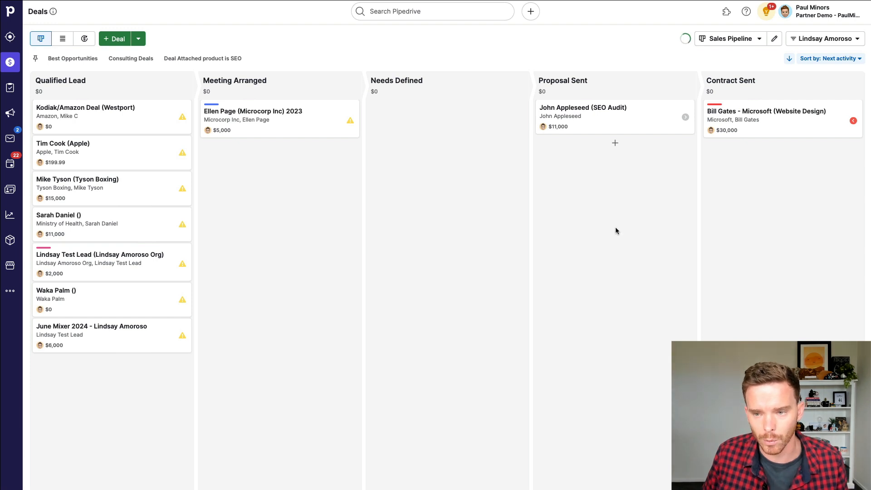
left_click(765, 111)
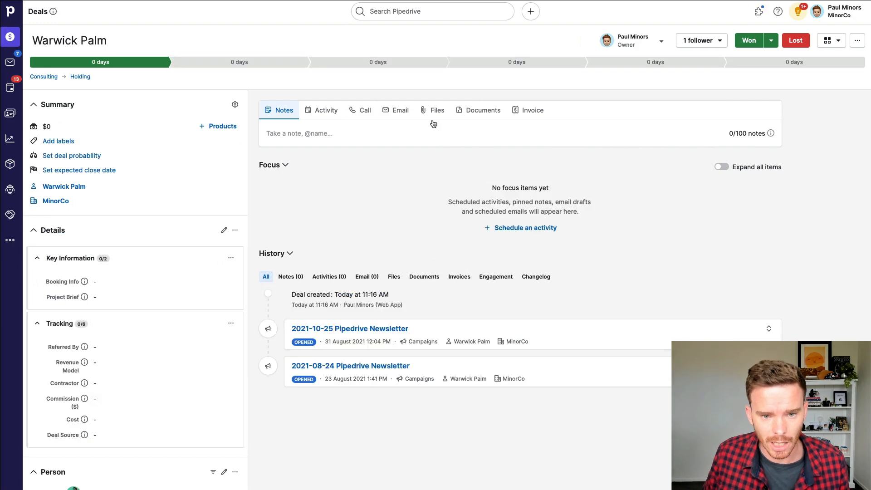
mouse_move(368, 179)
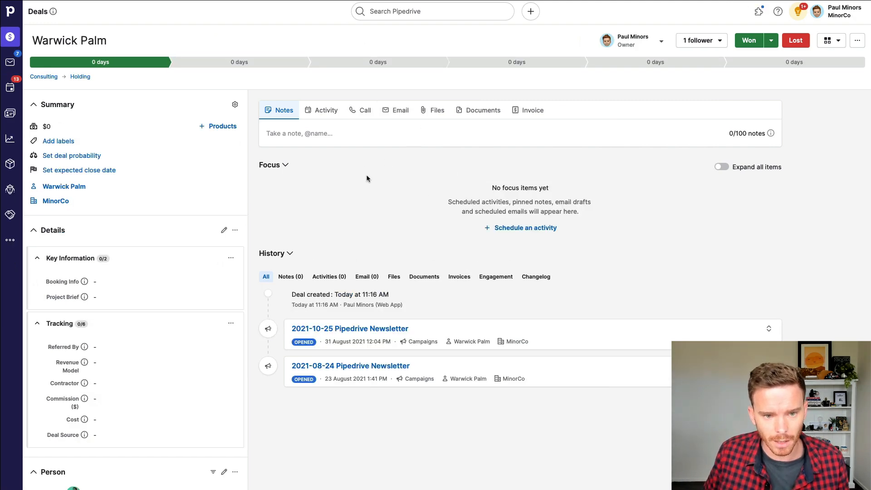
Step: Start an email from the Warwick Palm deal and bring up Manage templates from Choose template
left_click(399, 110)
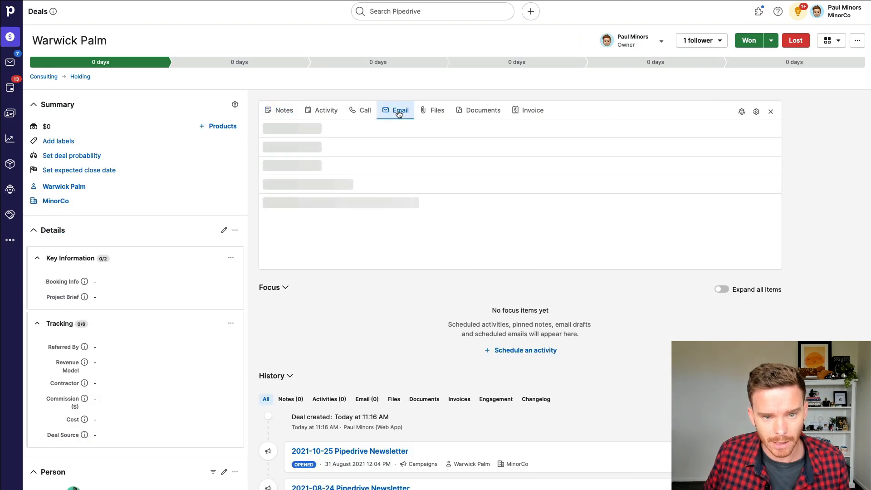
left_click(399, 110)
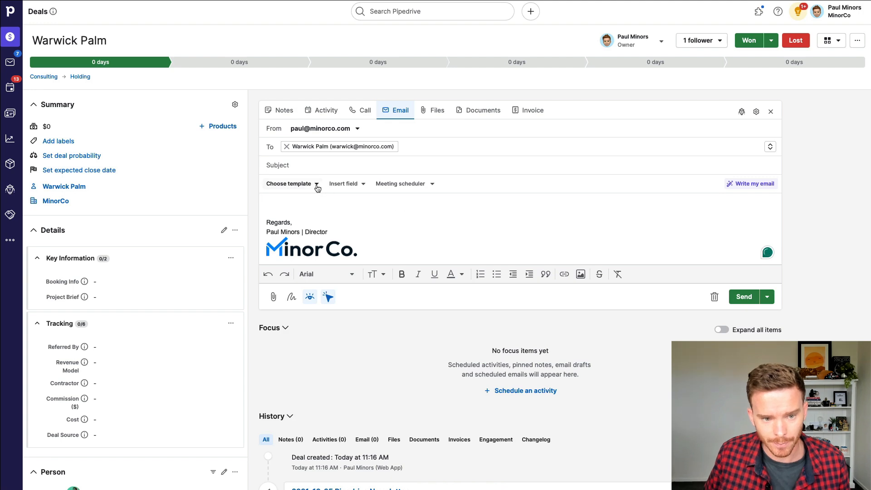
left_click(291, 183)
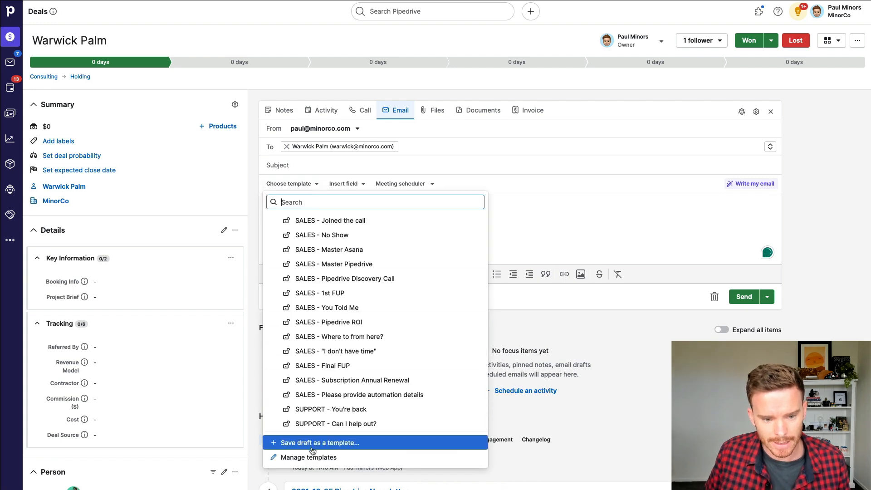
left_click(308, 457)
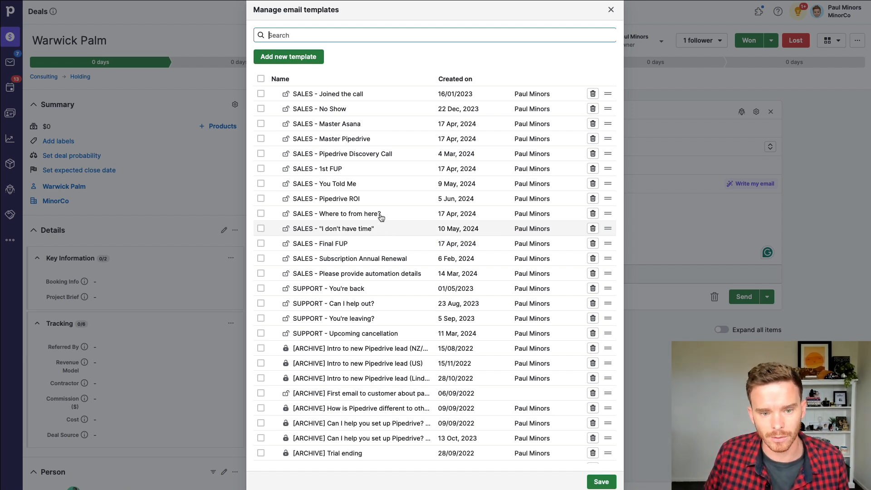
Step: Review the 'SALES - Where to from here?' and 'SALES - Master Pipedrive' templates, scrolling the latter's body
left_click(288, 56)
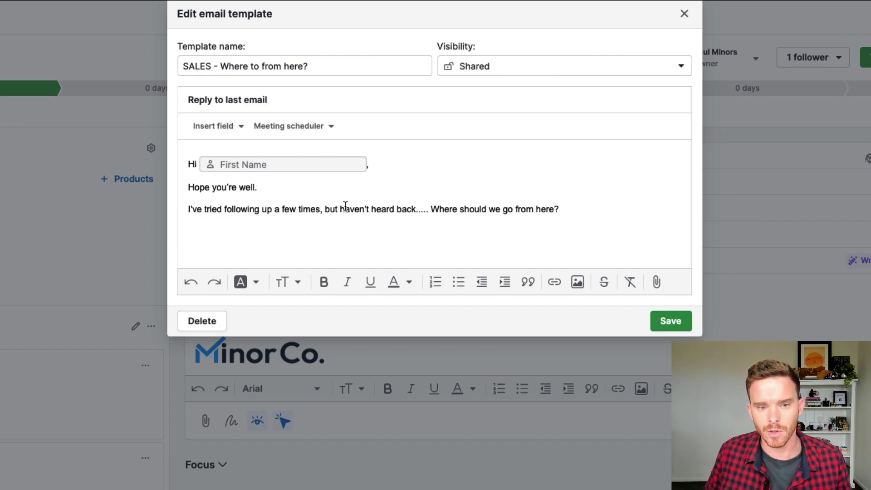
mouse_move(384, 243)
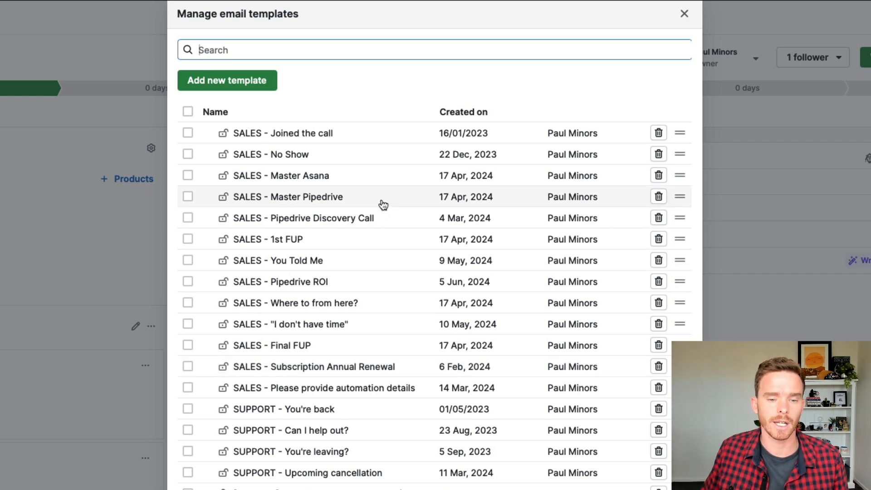
left_click(285, 197)
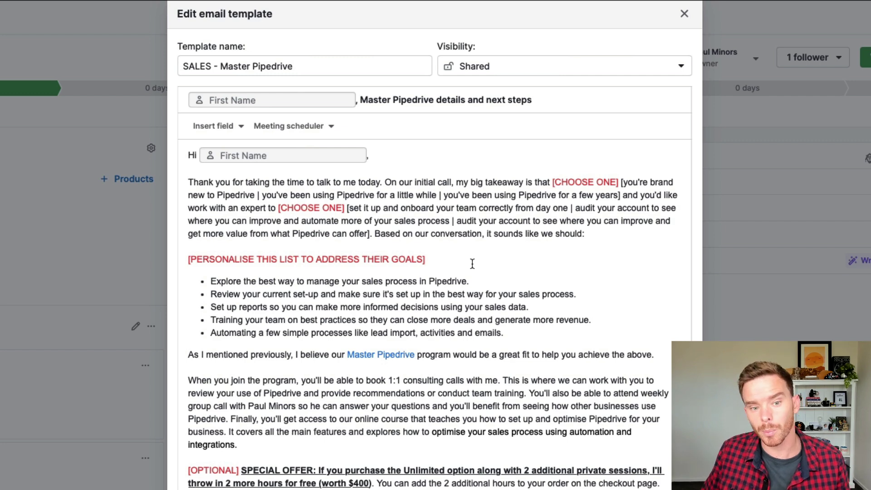
scroll("down", 3)
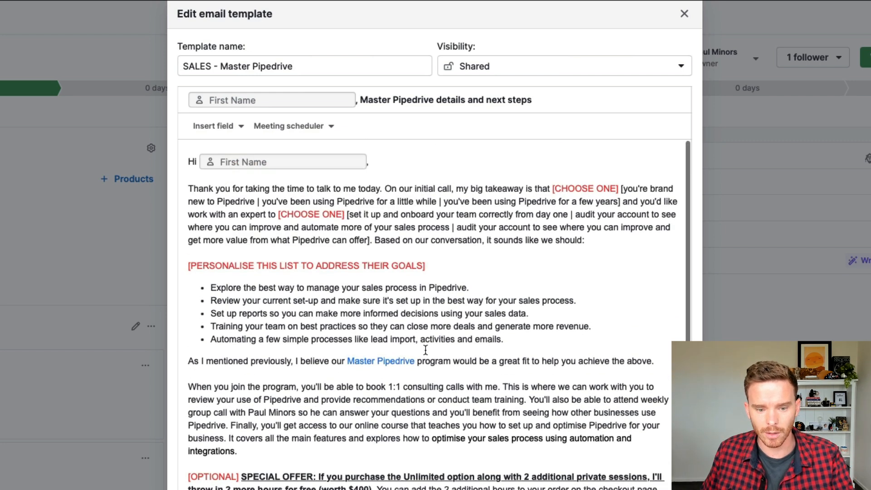
scroll("down", 3)
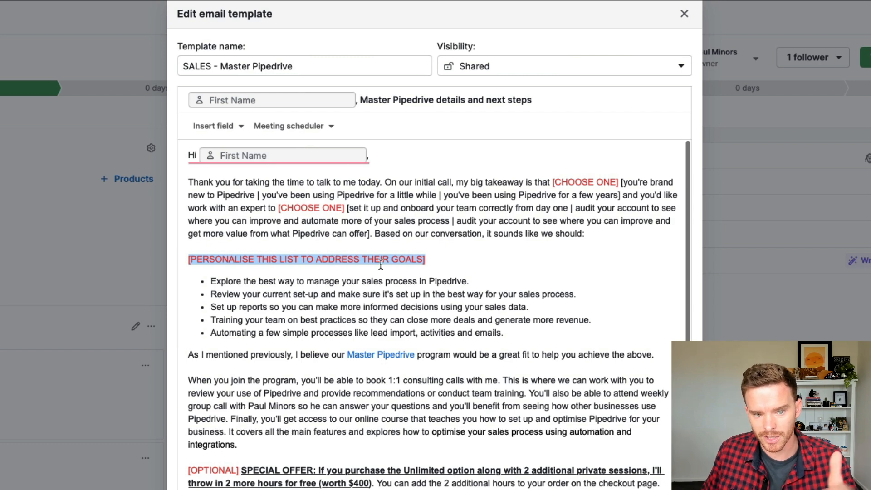
mouse_move(436, 284)
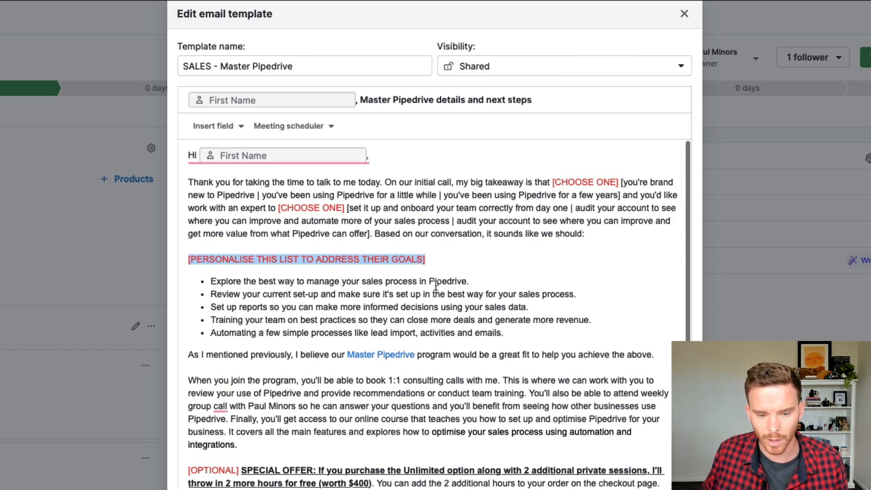
scroll("down", 3)
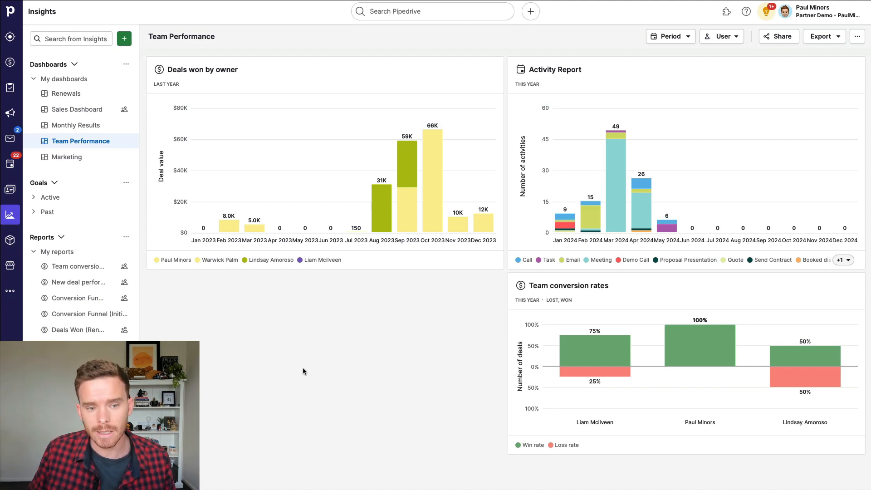
mouse_move(10, 214)
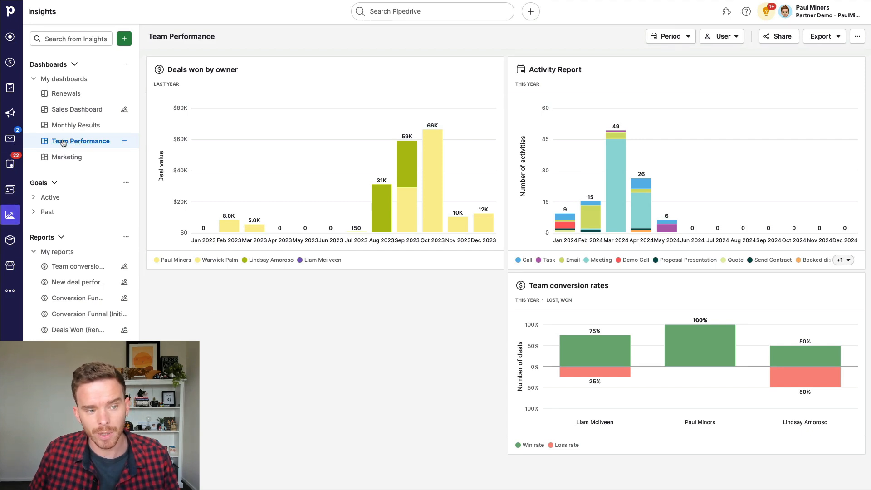
mouse_move(319, 388)
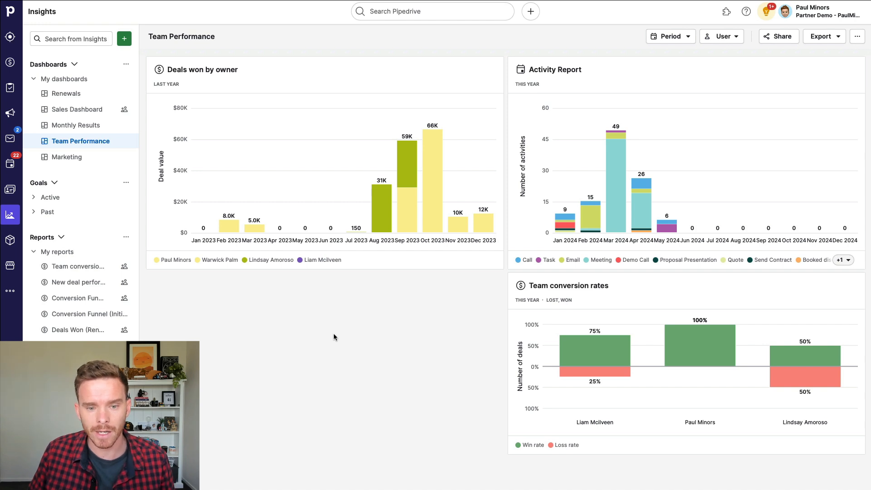
mouse_move(328, 269)
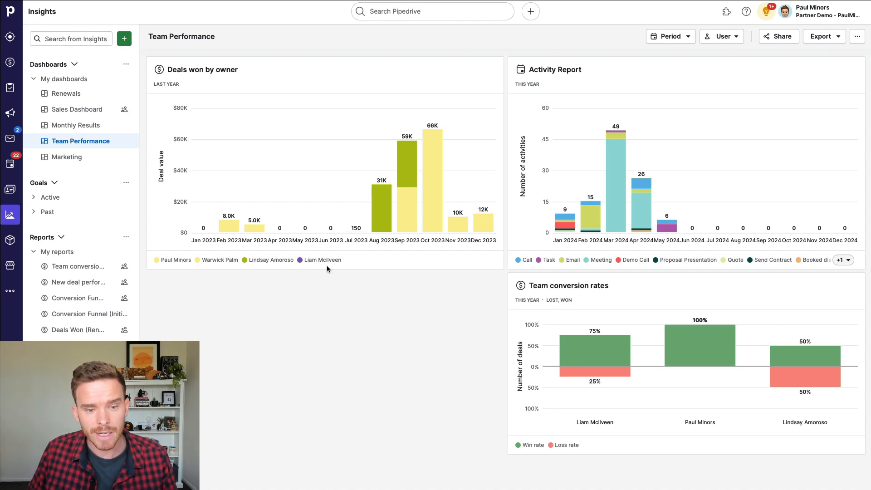
mouse_move(190, 72)
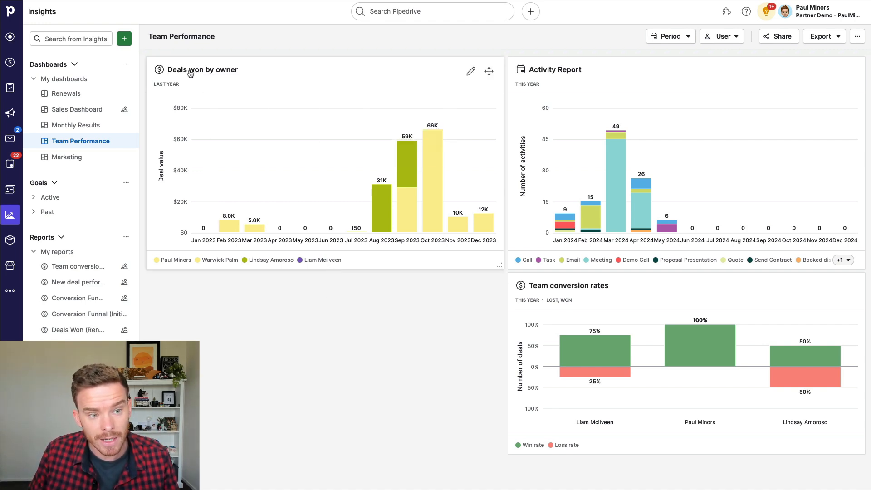
left_click(202, 69)
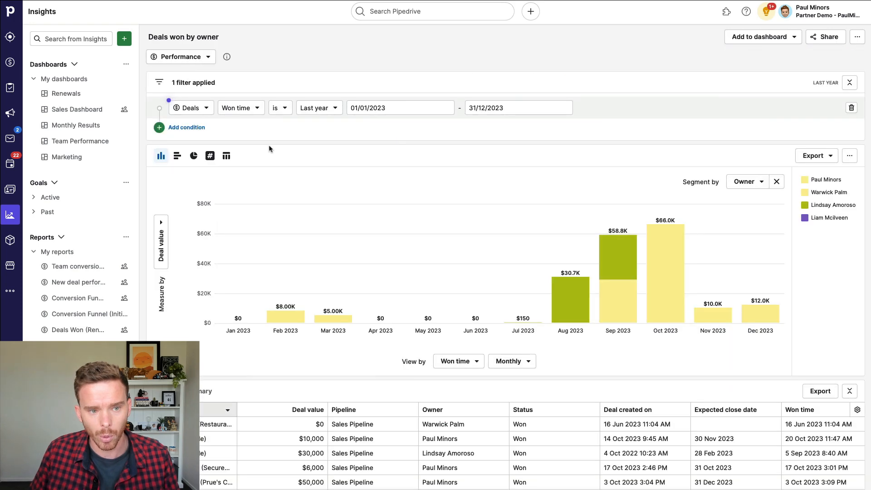
mouse_move(406, 136)
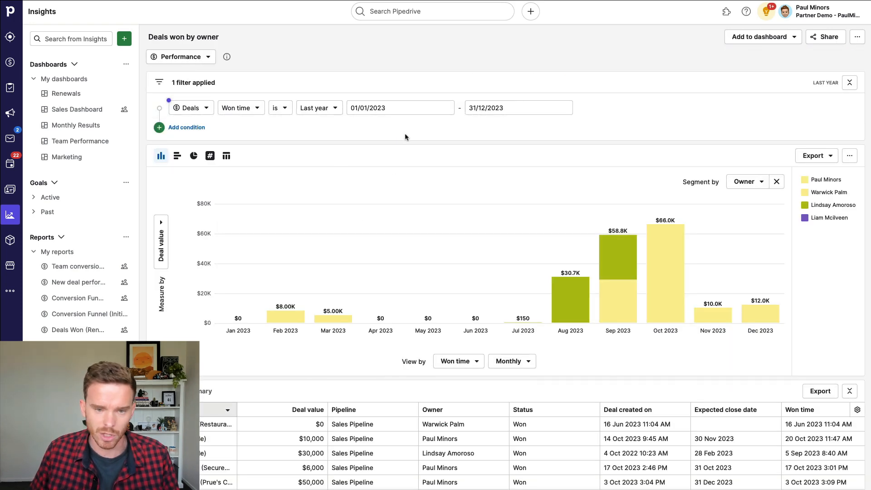
scroll("down", 3)
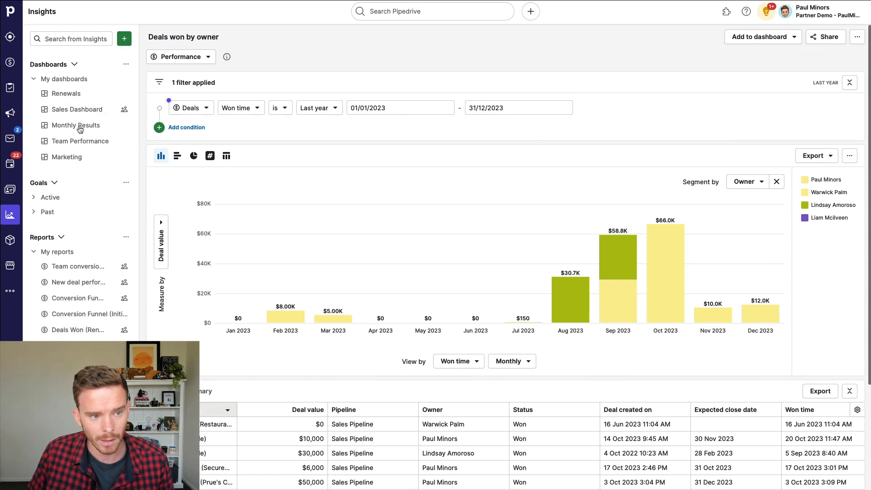
left_click(80, 141)
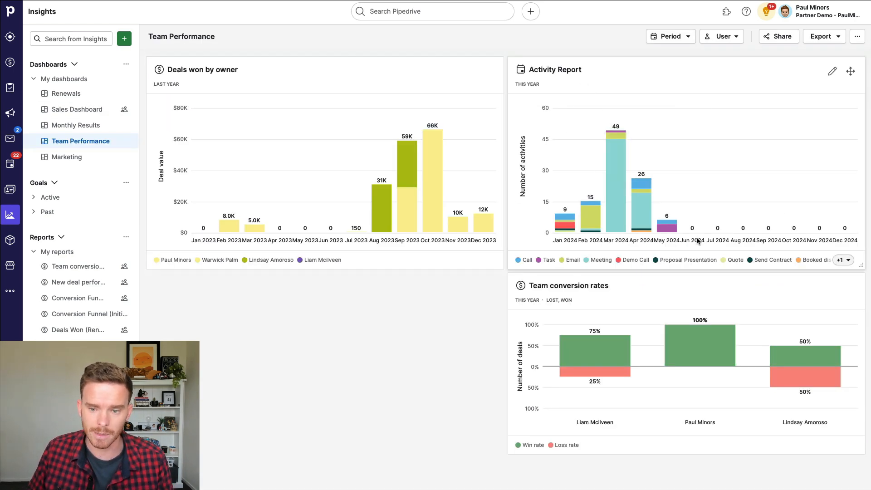
mouse_move(633, 207)
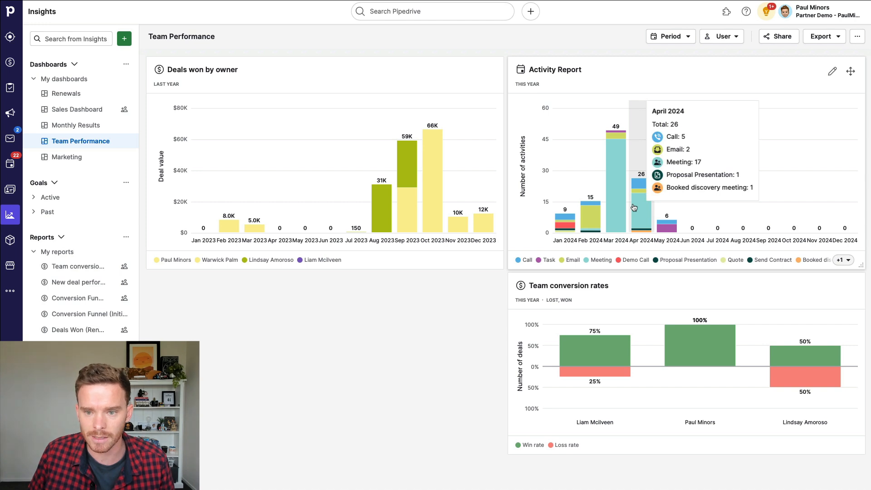
mouse_move(667, 63)
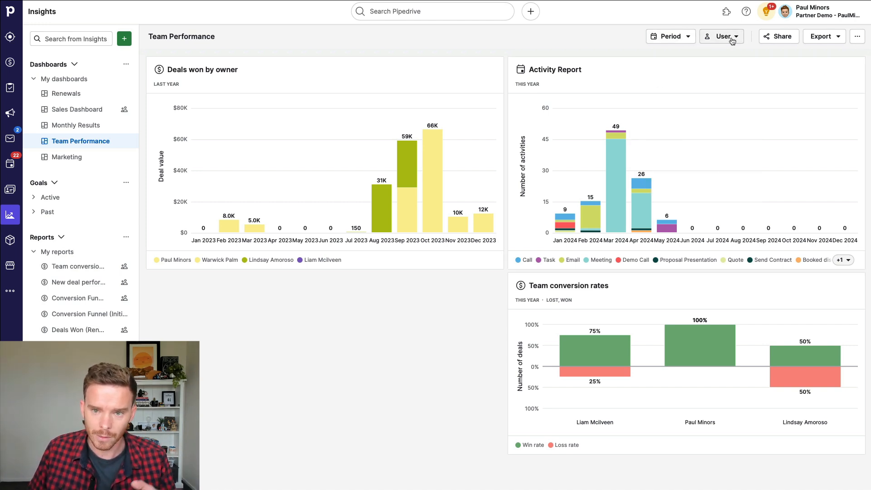
left_click(722, 37)
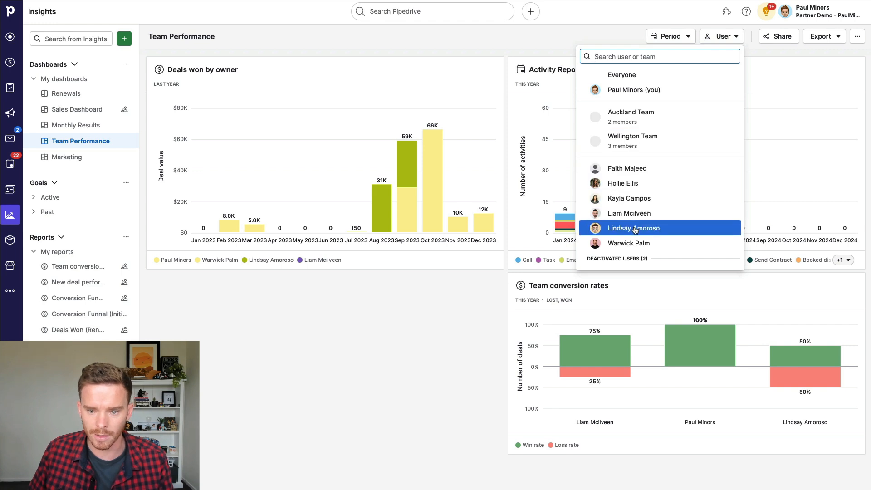
left_click(633, 228)
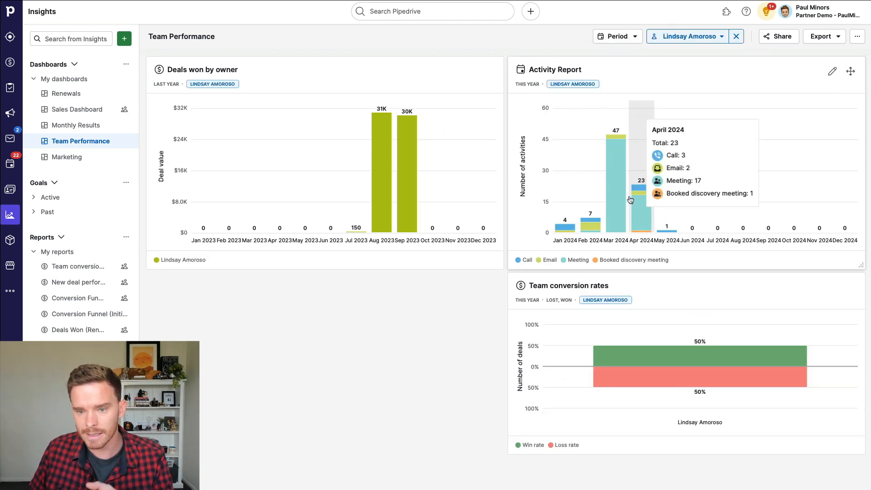
mouse_move(393, 134)
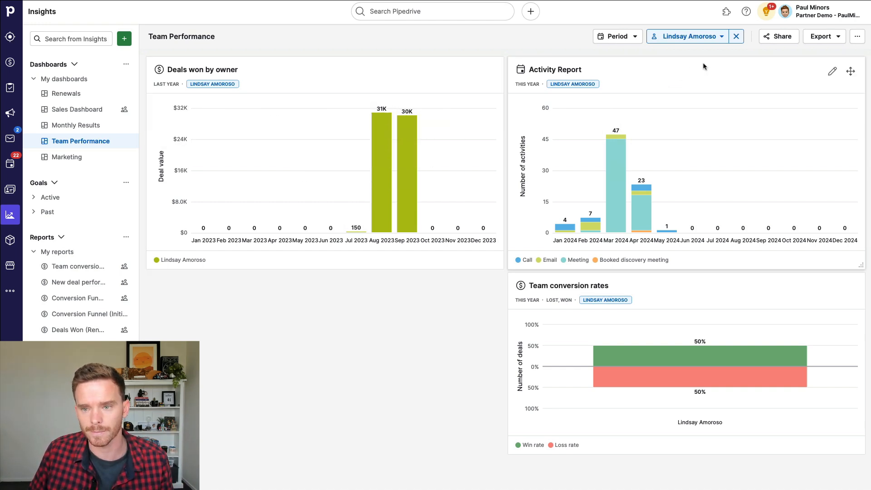
left_click(735, 37)
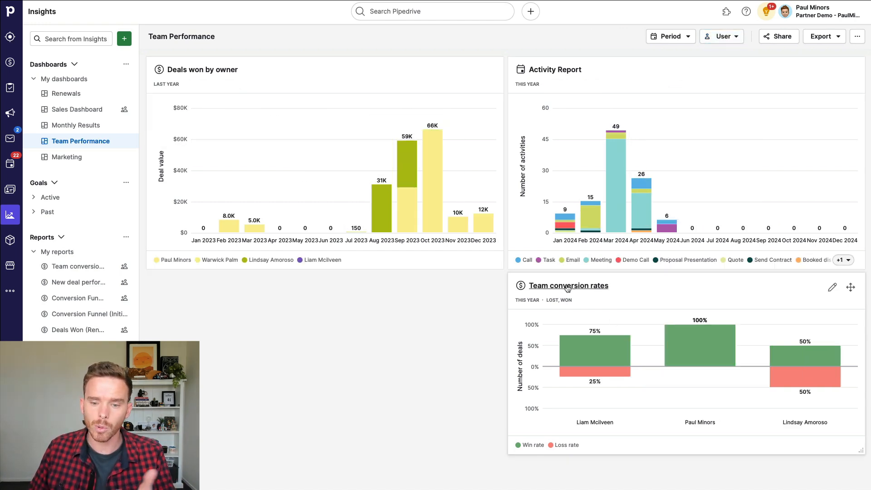
Step: View this year's win/loss rates per owner in the full Team conversion rates report
left_click(567, 286)
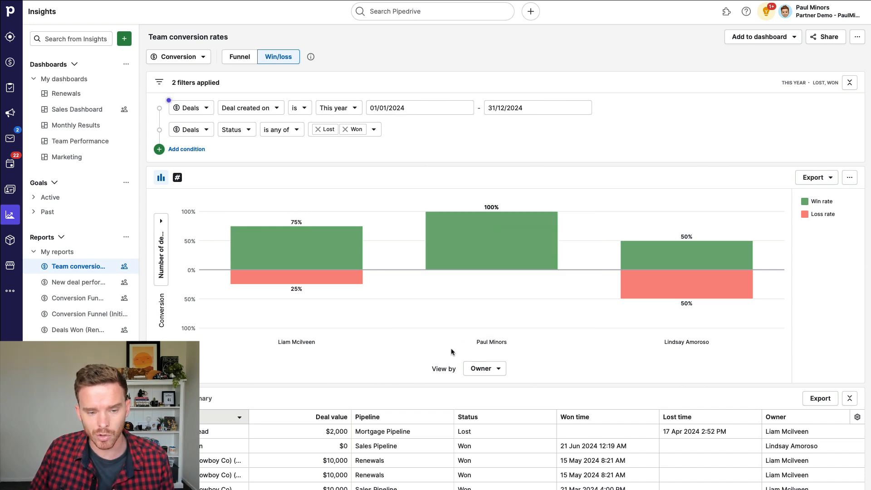
mouse_move(377, 384)
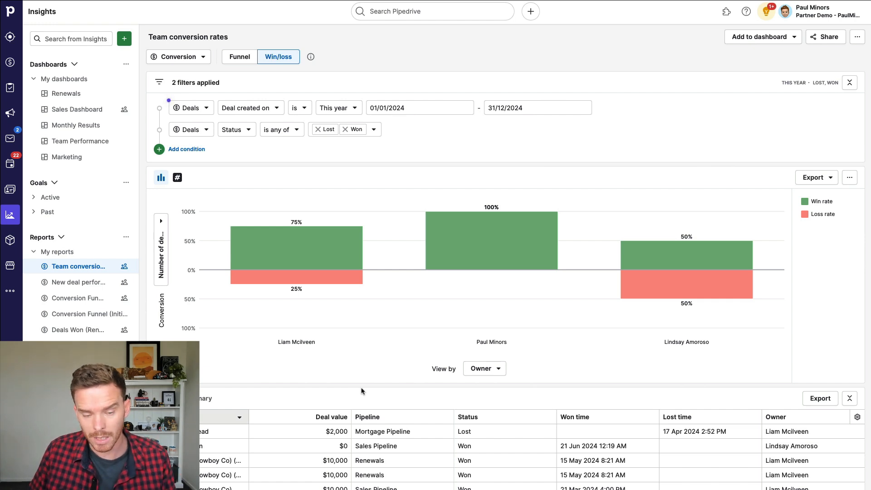
mouse_move(611, 266)
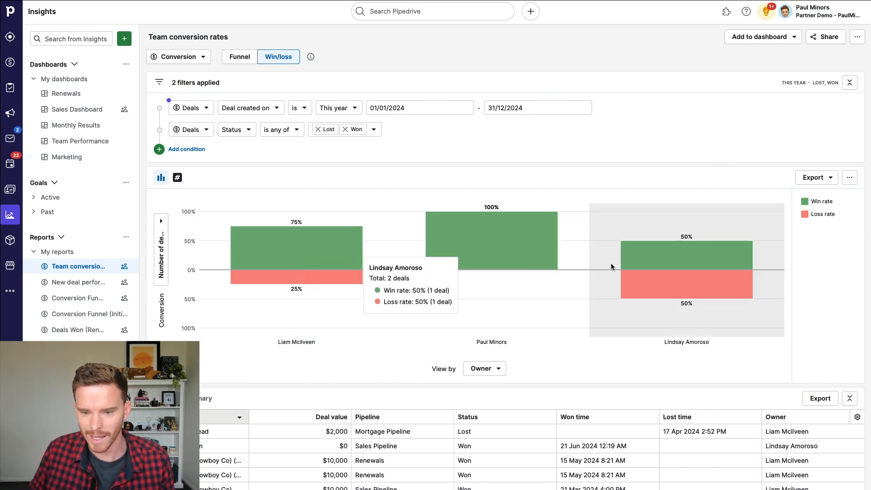
mouse_move(567, 247)
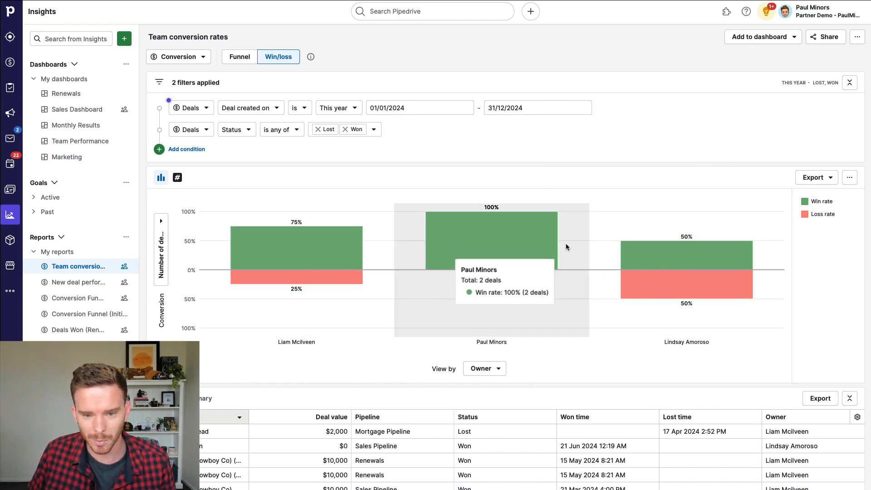